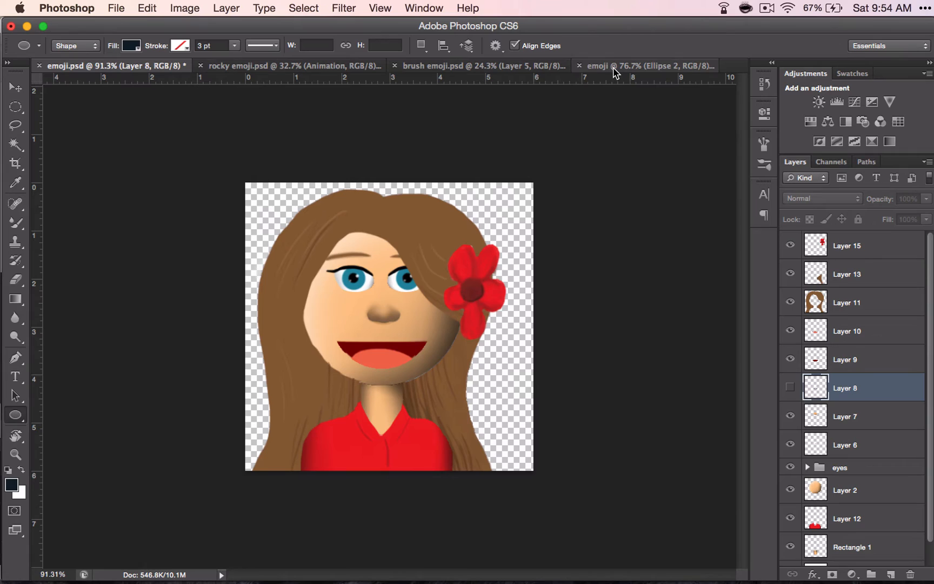
# Switch to the egg-face emoji document tab
pyautogui.click(646, 66)
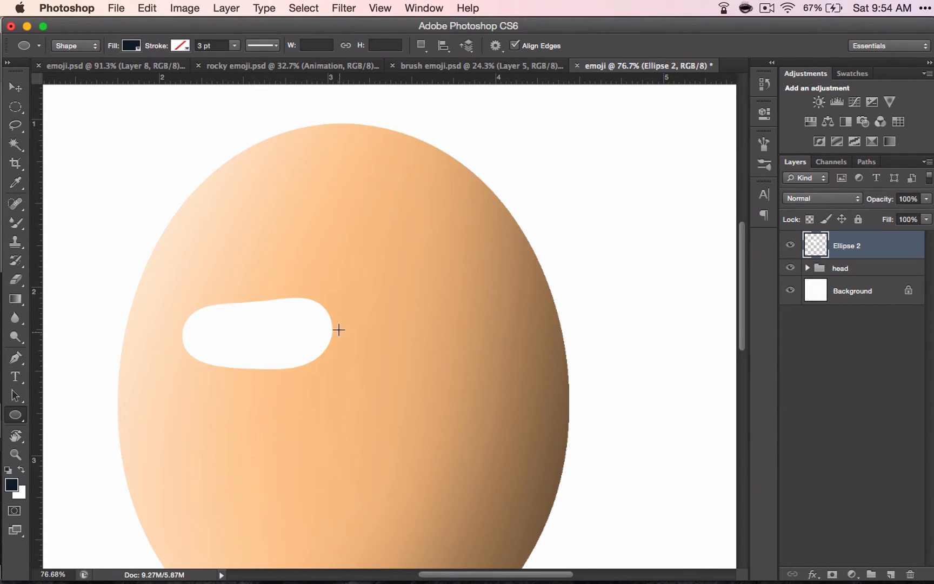
pyautogui.moveTo(434, 341)
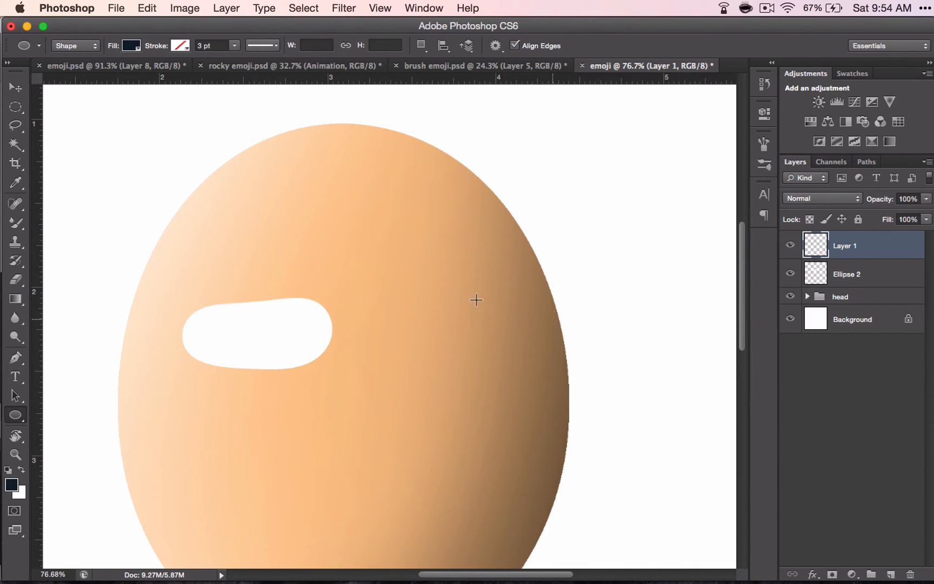
# Pick the regular Brush Tool, paint a test stroke above the eye and undo it
pyautogui.click(16, 223)
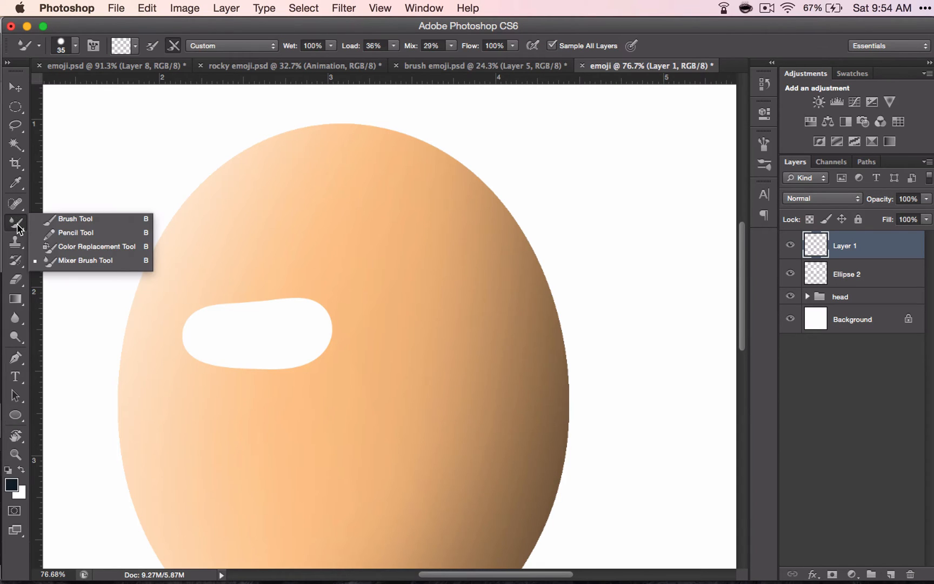
pyautogui.click(76, 220)
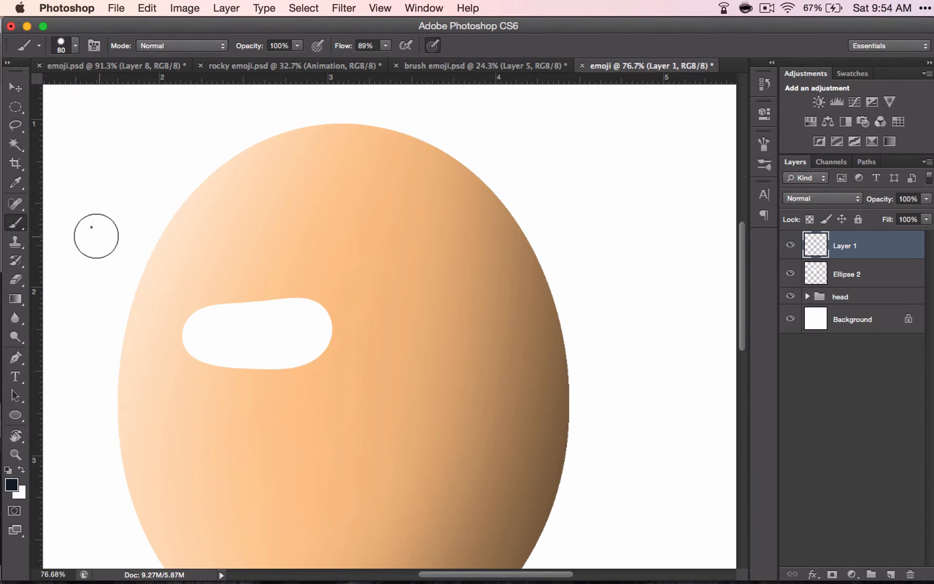
pyautogui.moveTo(92, 226); pyautogui.dragTo(316, 225)
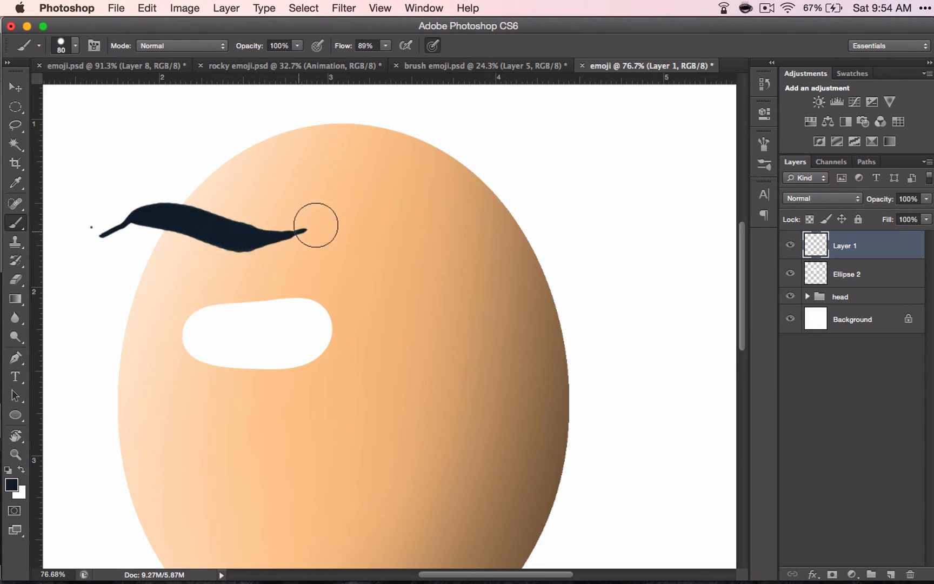
pyautogui.press('cmd+z')
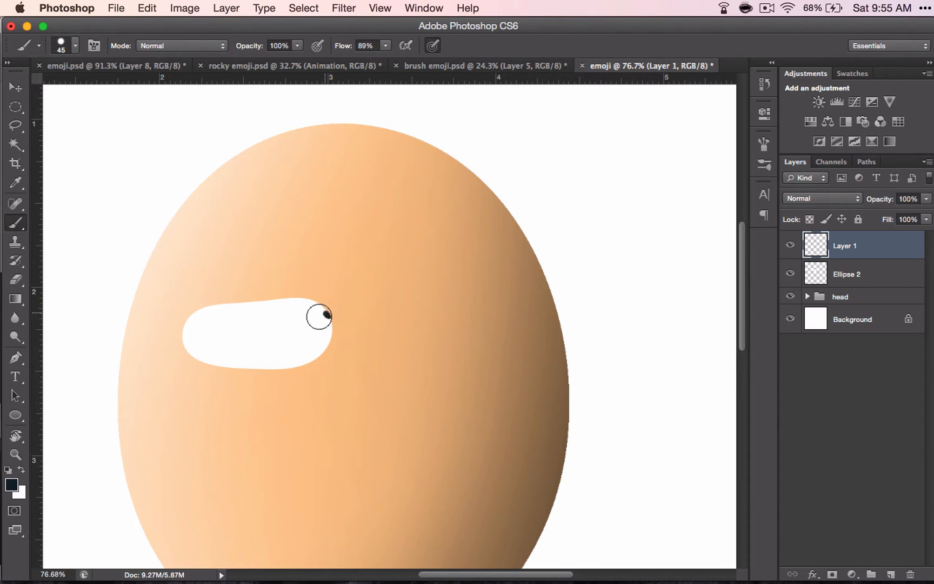
# Paint a thick dark eyeliner stroke along the top edge of the white eye on Layer 1
pyautogui.moveTo(328, 311); pyautogui.dragTo(167, 311)
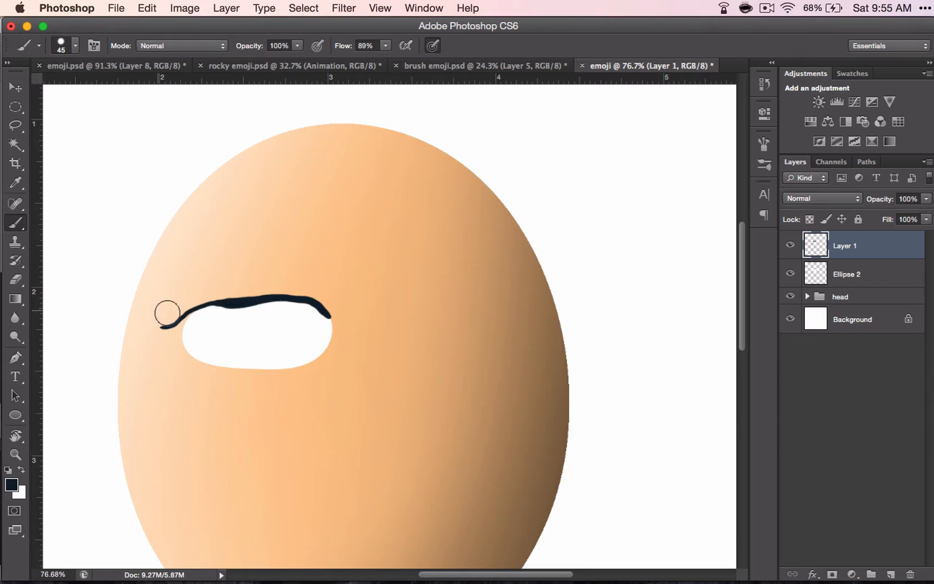
pyautogui.moveTo(166, 312); pyautogui.dragTo(313, 307)
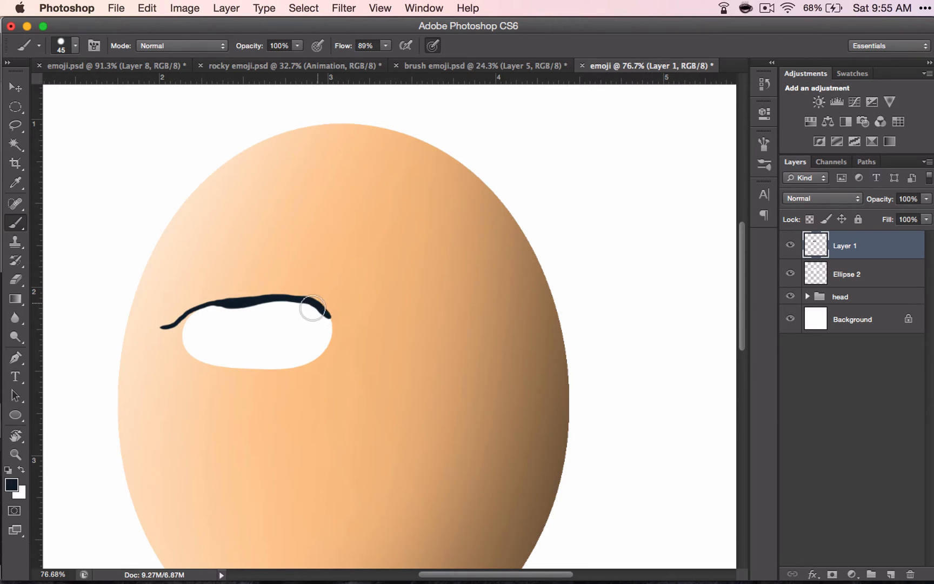
pyautogui.moveTo(316, 307); pyautogui.dragTo(233, 303)
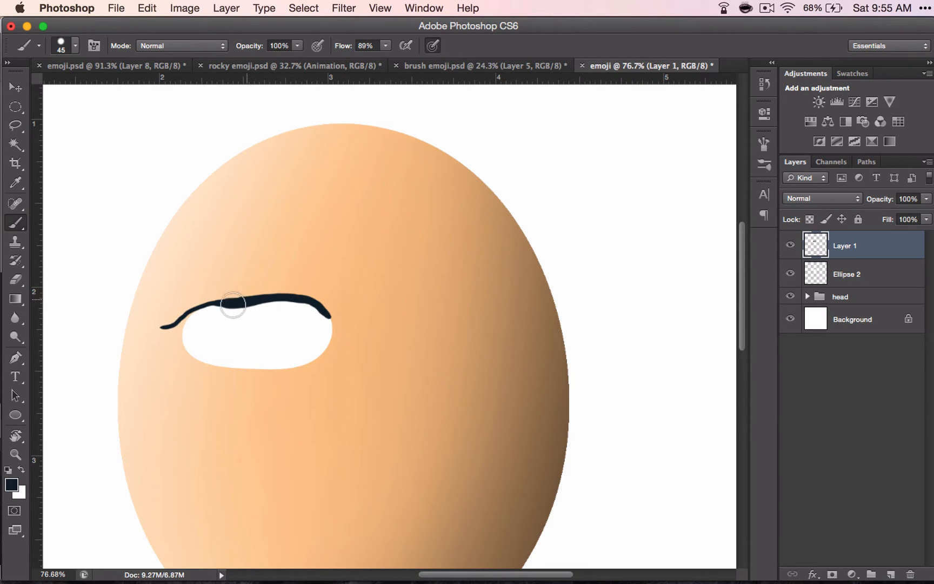
pyautogui.moveTo(232, 304); pyautogui.dragTo(197, 303)
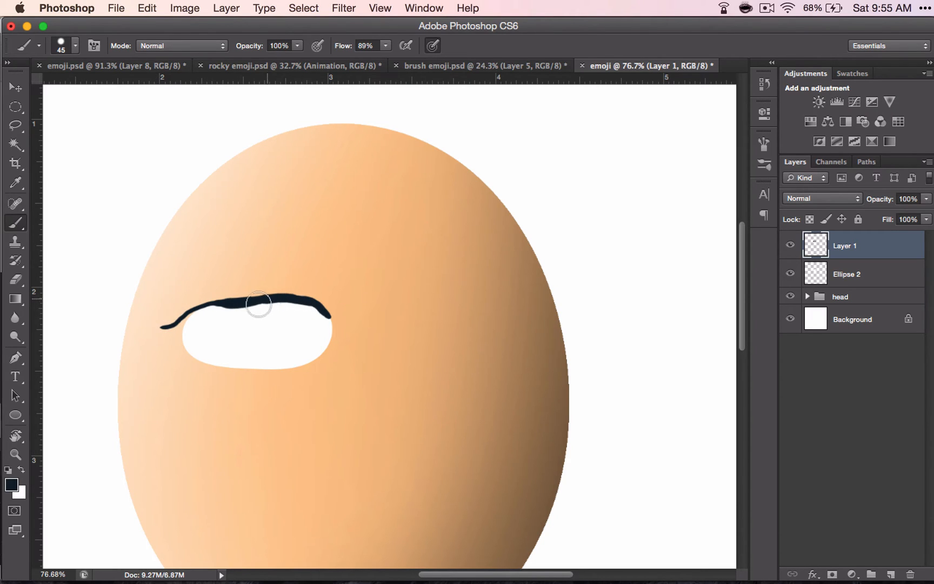
pyautogui.moveTo(268, 299); pyautogui.dragTo(322, 316)
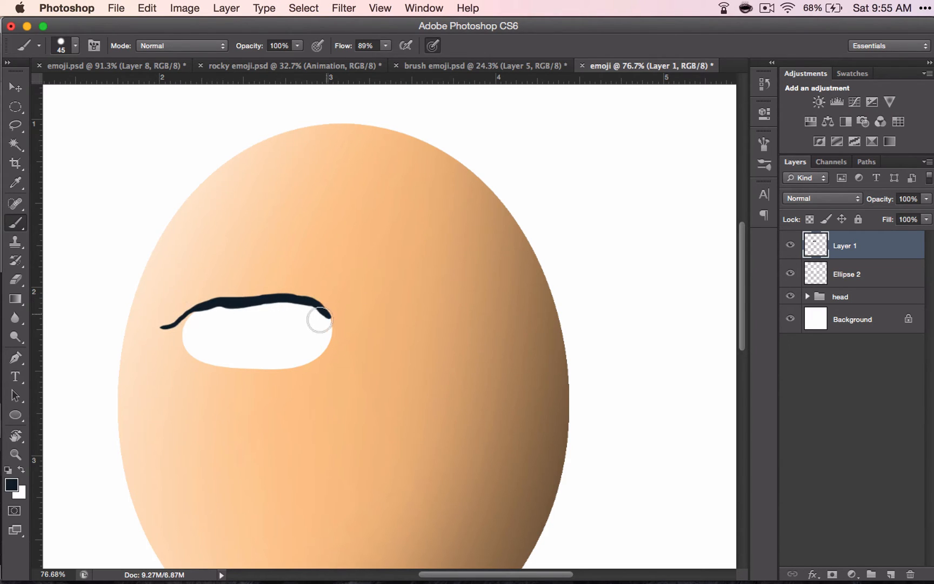
pyautogui.moveTo(322, 319); pyautogui.dragTo(228, 305)
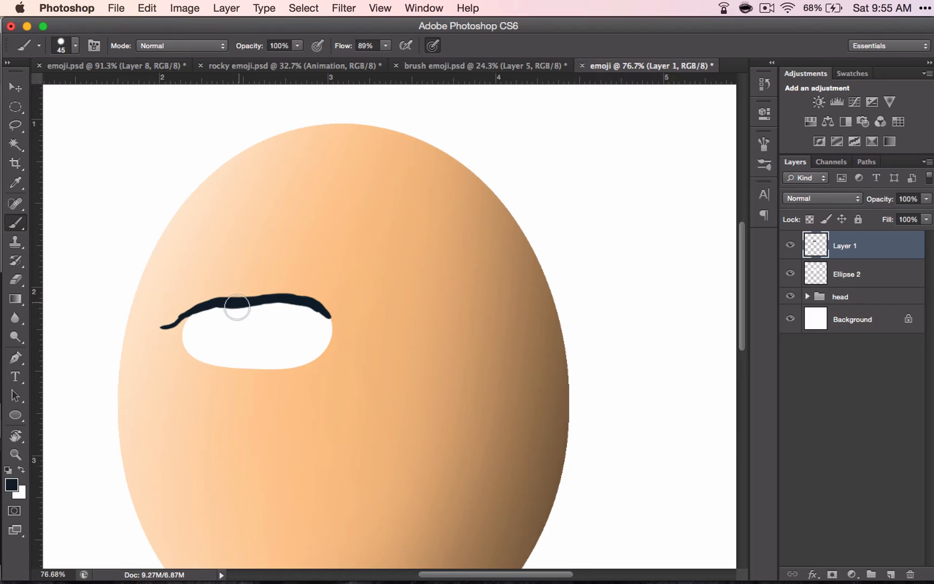
pyautogui.moveTo(237, 308); pyautogui.dragTo(312, 313)
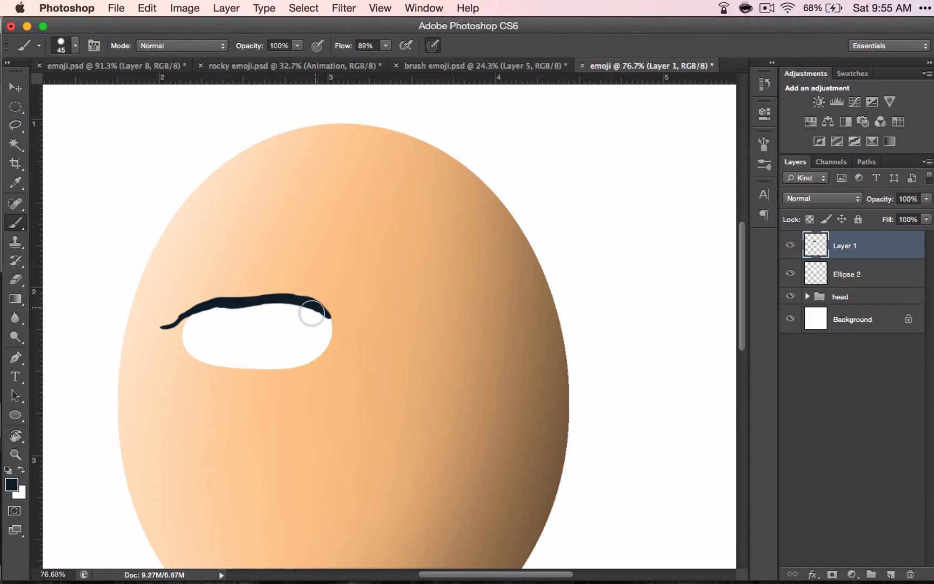
pyautogui.moveTo(316, 310); pyautogui.dragTo(197, 313)
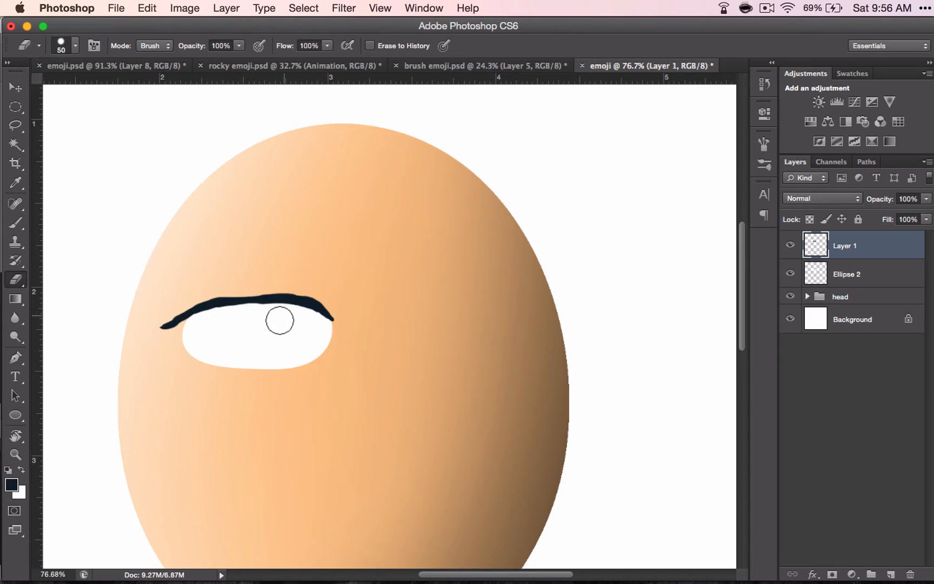
# Erase the excess thick eyeliner at the right end and along the eye's top
pyautogui.click(17, 222)
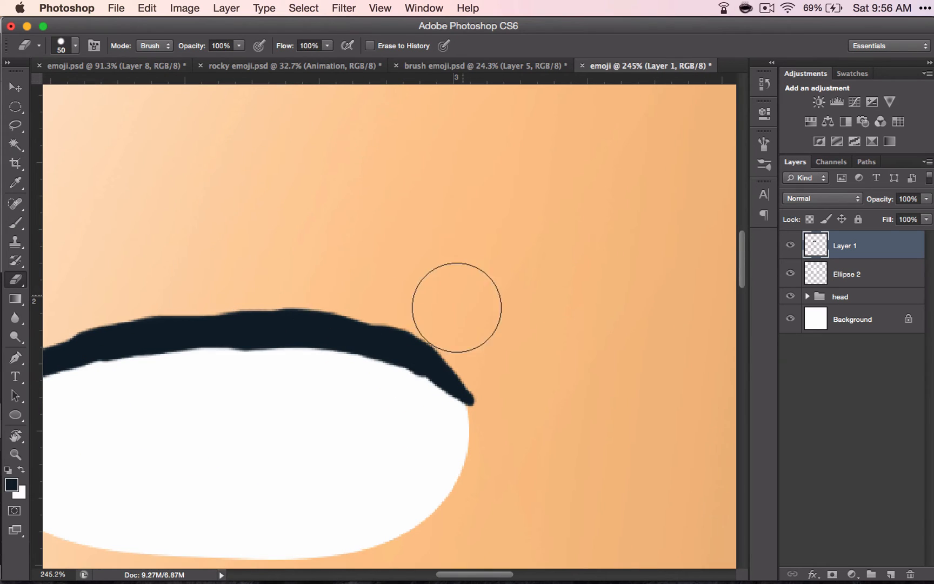
pyautogui.moveTo(456, 307); pyautogui.dragTo(289, 292)
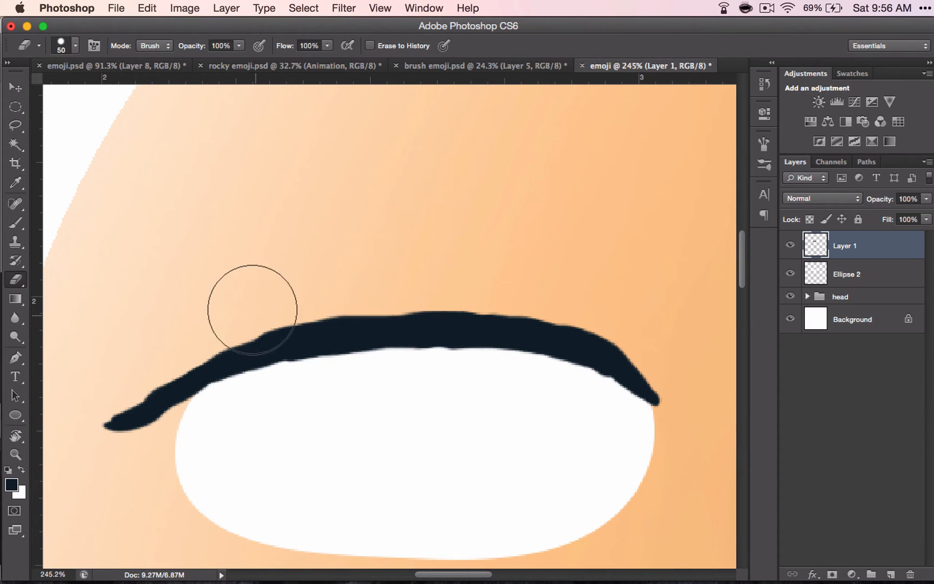
pyautogui.moveTo(249, 310); pyautogui.dragTo(124, 371)
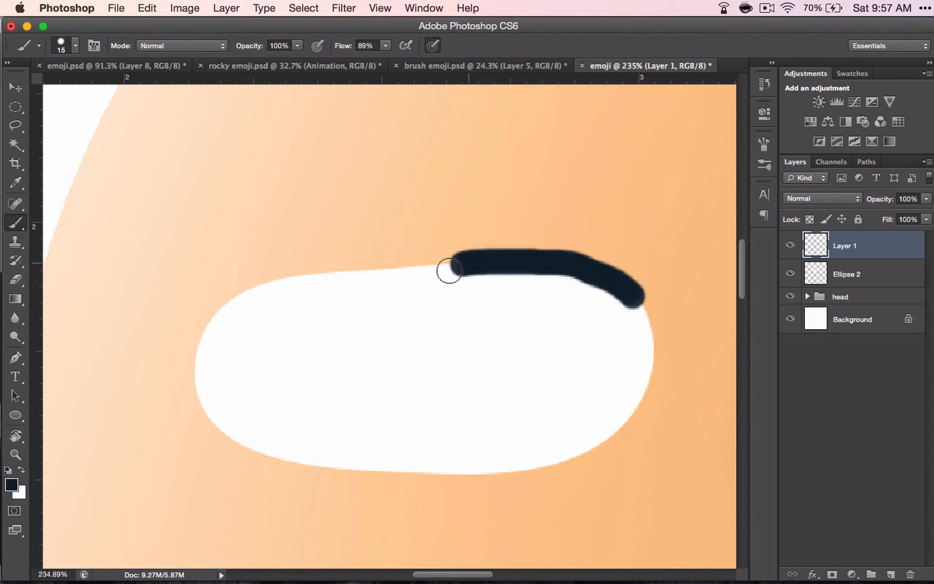
# Paint a thin eyeliner stroke across the eye's whole top edge
pyautogui.moveTo(450, 271); pyautogui.dragTo(143, 330)
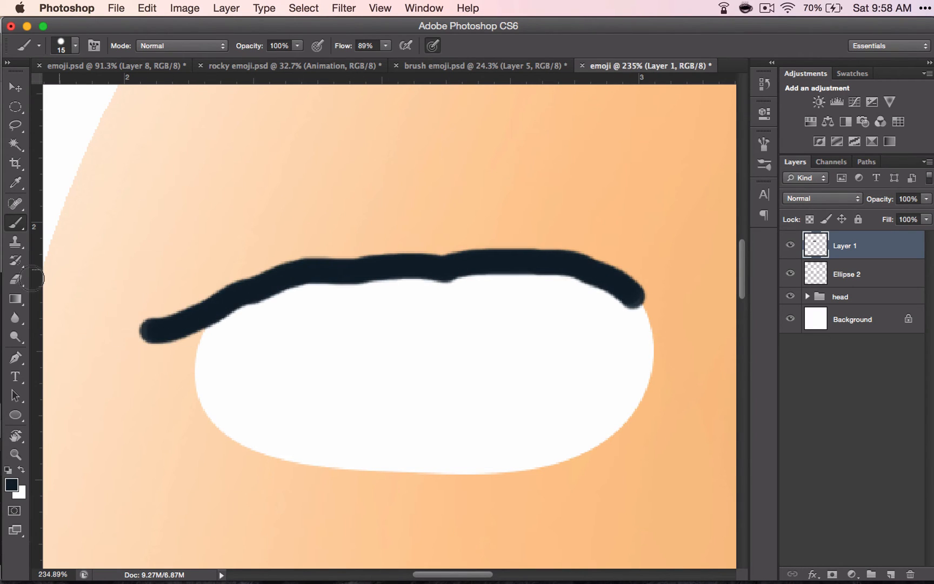
pyautogui.click(14, 279)
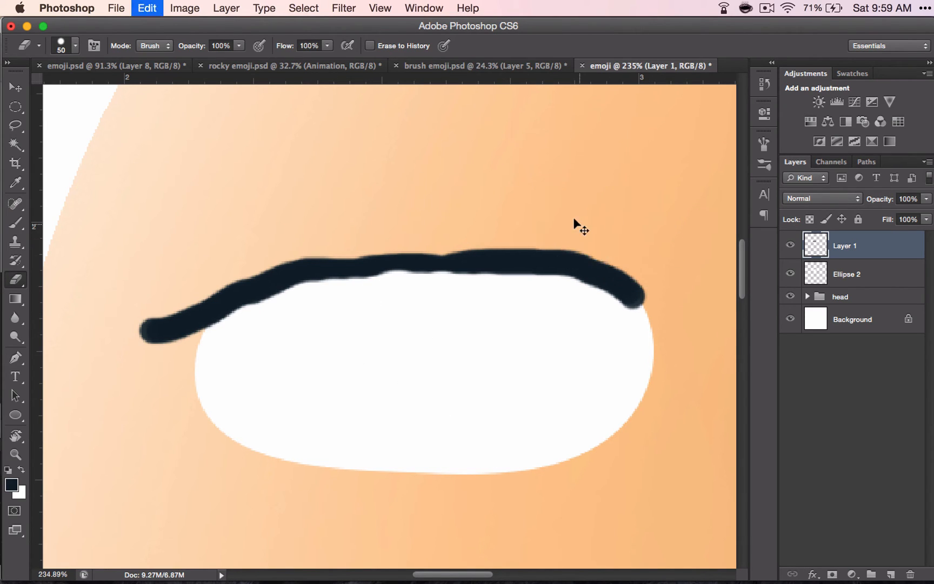
pyautogui.moveTo(560, 320)
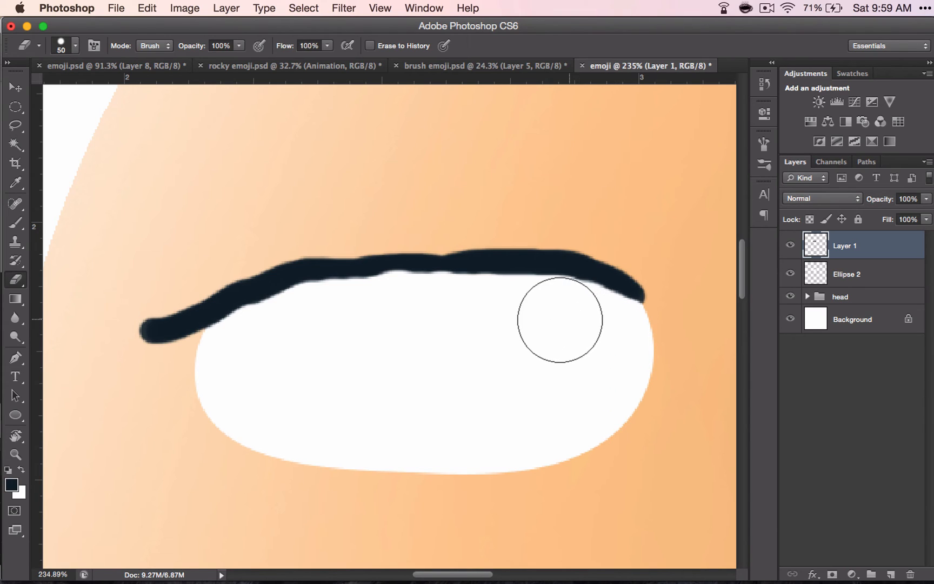
pyautogui.moveTo(478, 318)
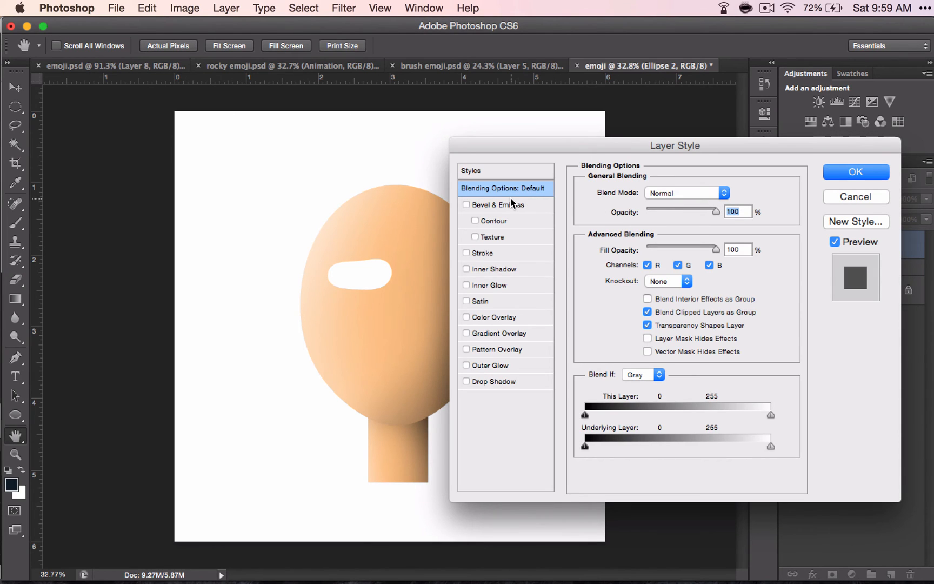
pyautogui.moveTo(518, 358)
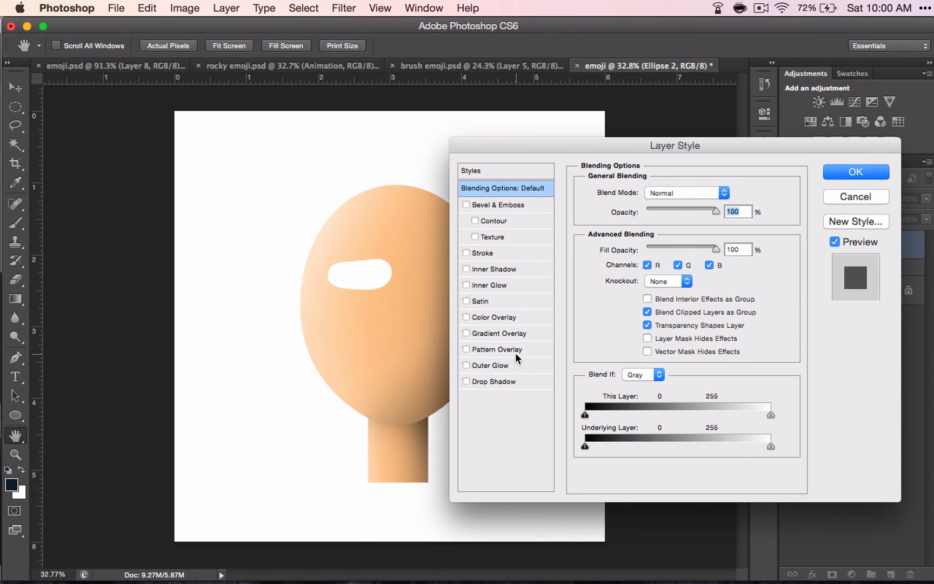
pyautogui.moveTo(519, 359)
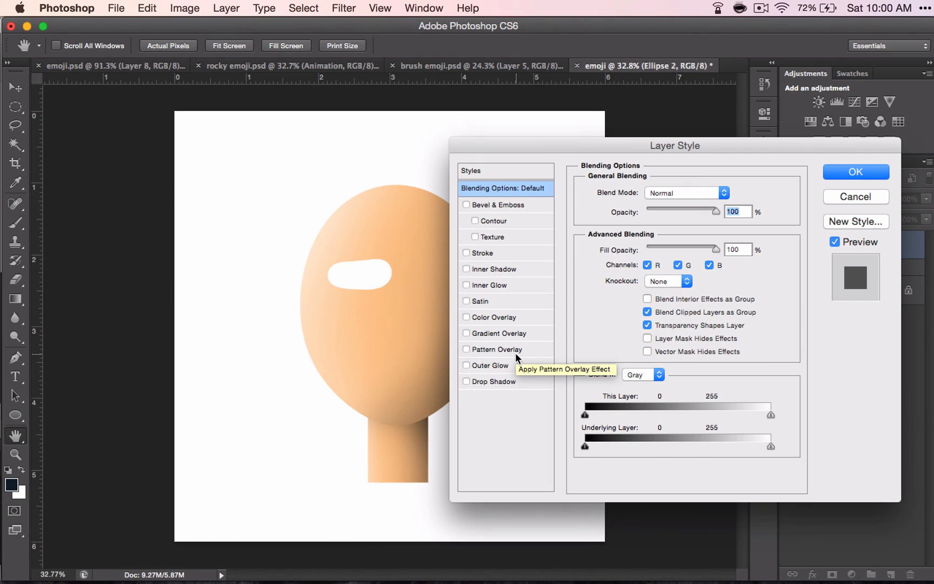
# In Ellipse 2's Layer Style, try and remove a Stroke, then enable Drop Shadow
pyautogui.click(466, 381)
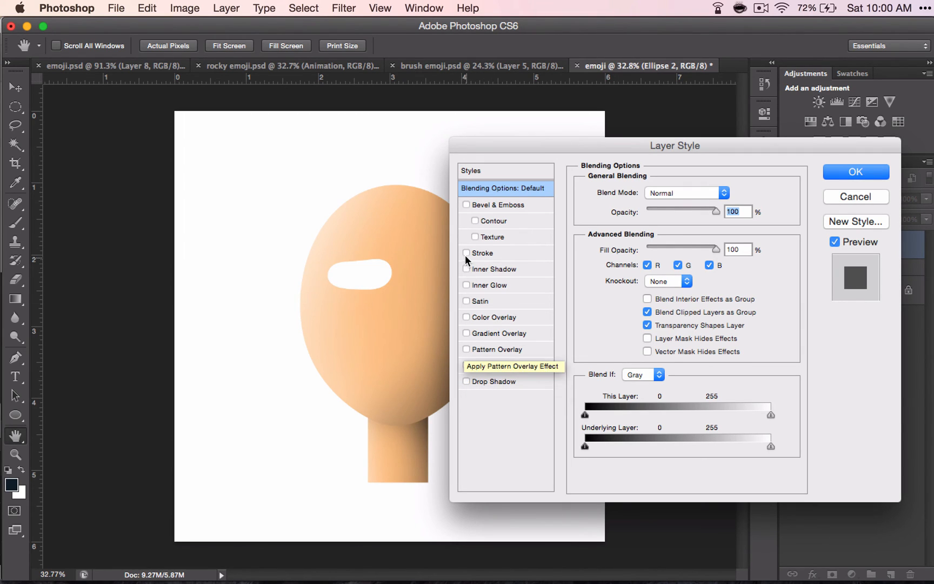
pyautogui.click(467, 253)
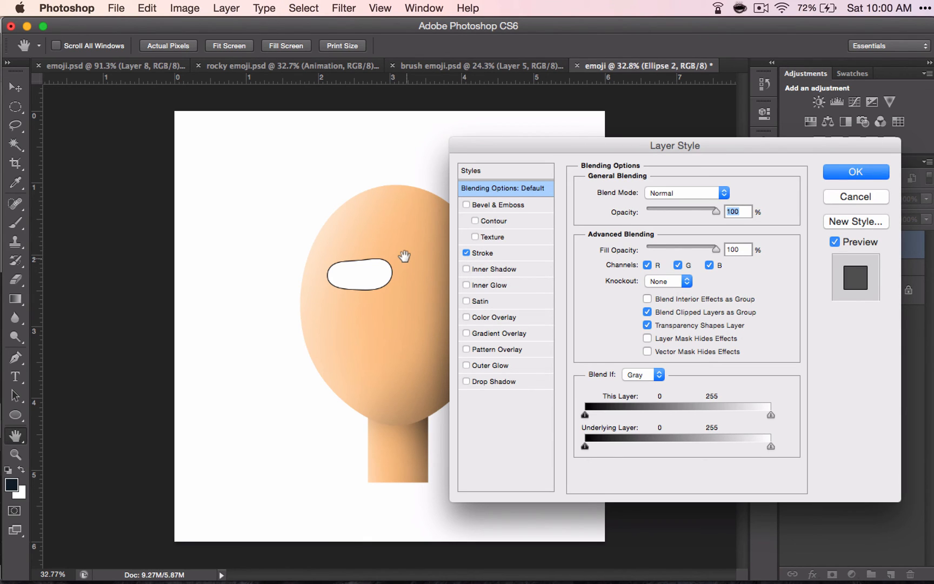
pyautogui.click(466, 253)
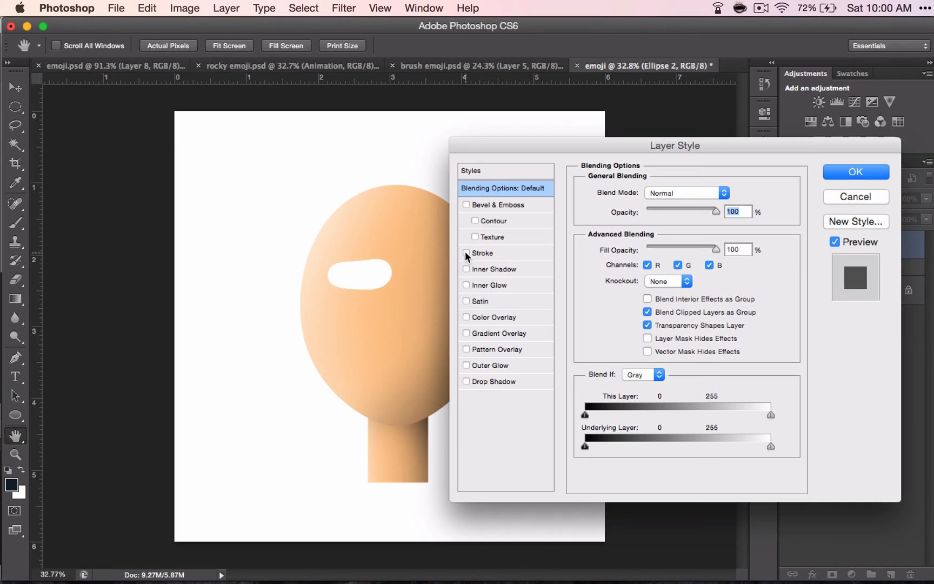
pyautogui.click(466, 381)
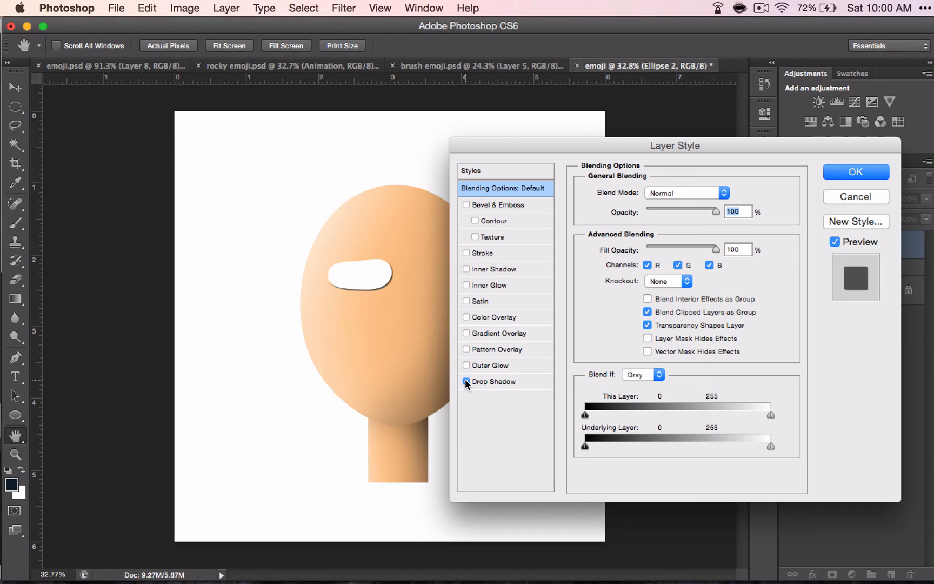
pyautogui.click(466, 380)
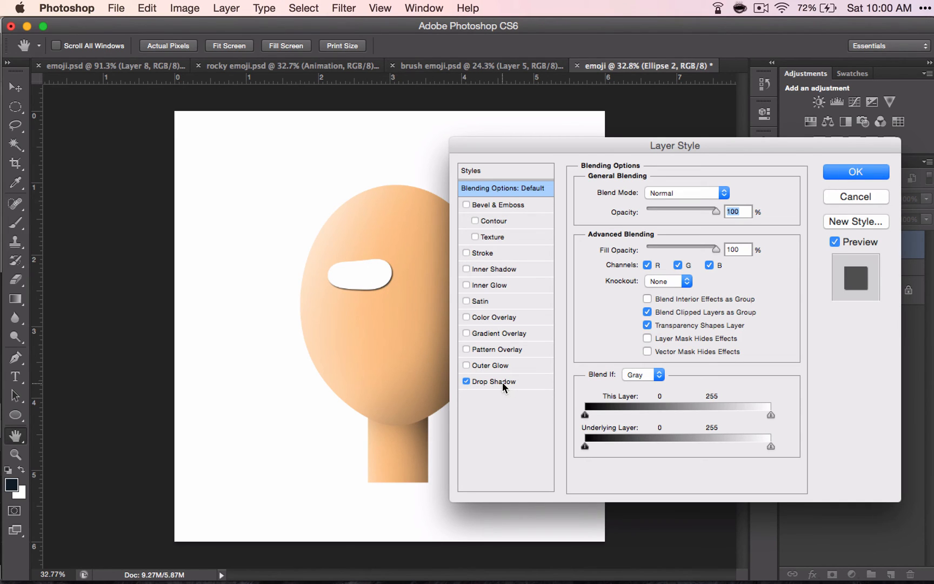
pyautogui.click(494, 381)
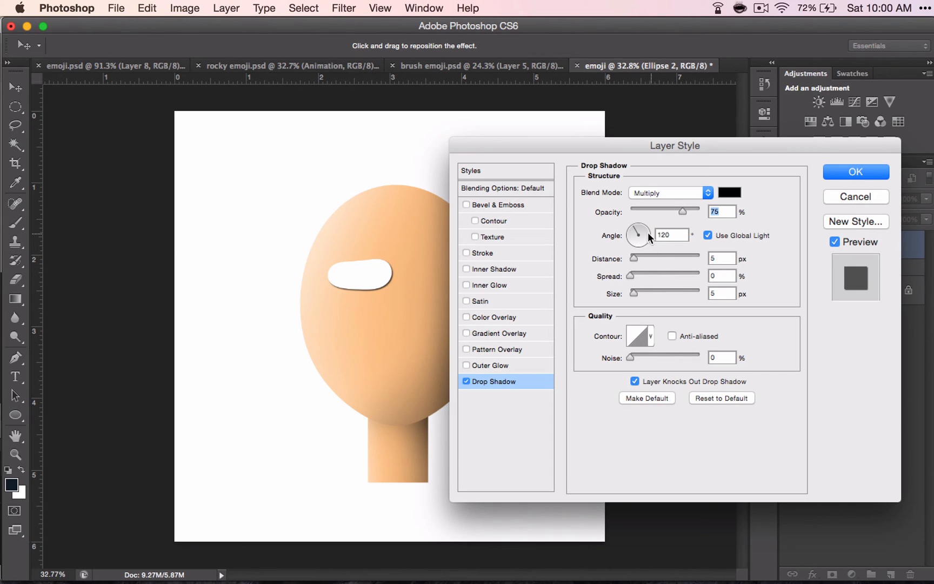
# Set the drop shadow to Size 35, Spread 10, Distance 21 and swing it along the eye's top
pyautogui.moveTo(643, 229); pyautogui.dragTo(635, 241)
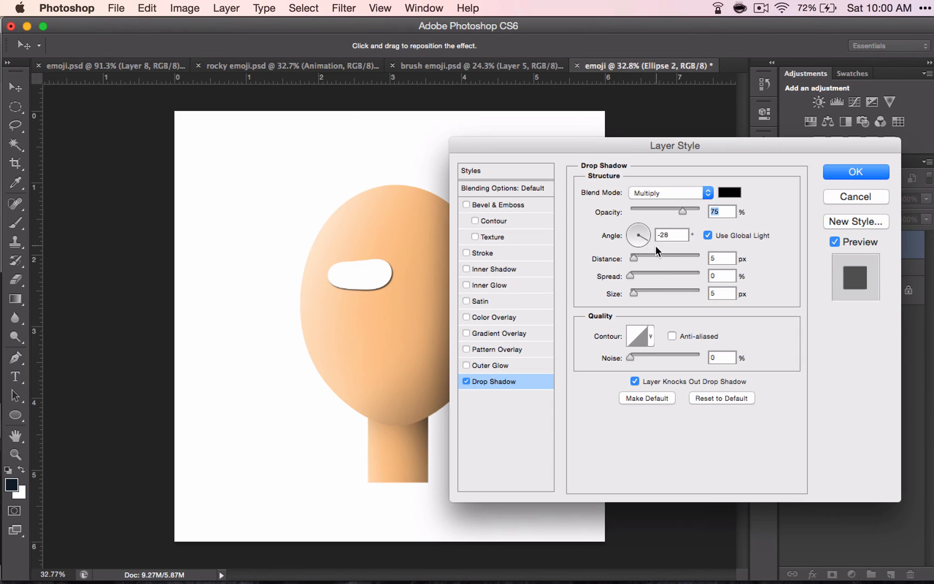
pyautogui.moveTo(639, 234); pyautogui.dragTo(637, 245)
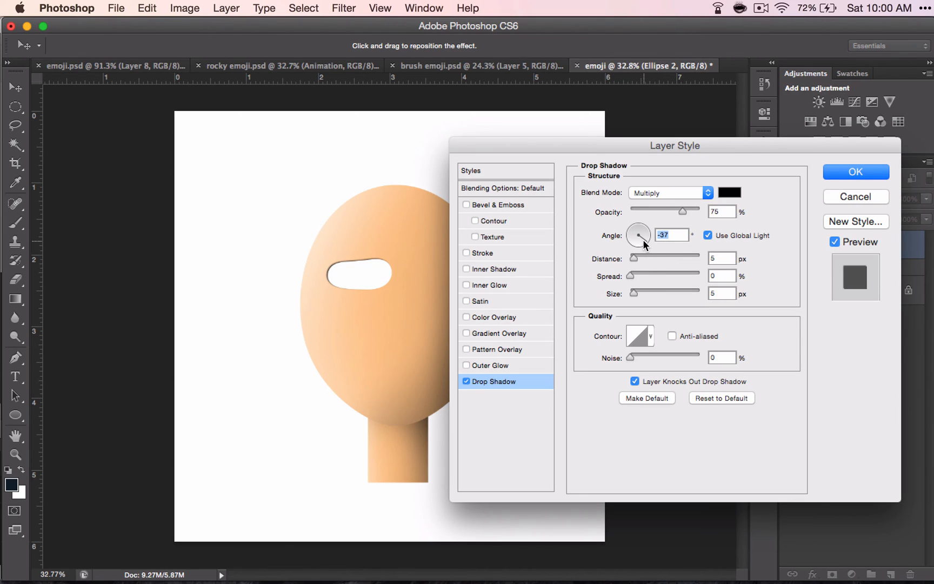
pyautogui.moveTo(640, 265)
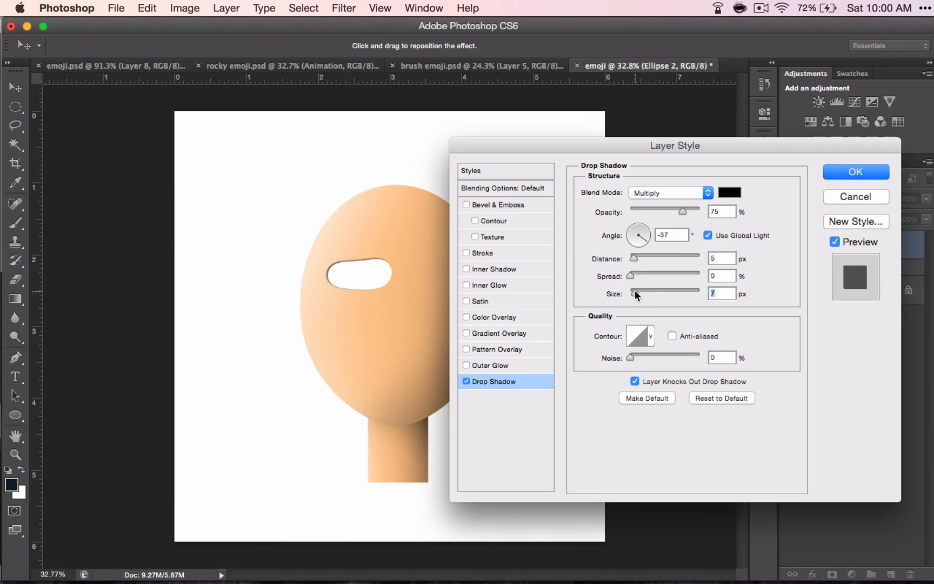
pyautogui.moveTo(635, 293); pyautogui.dragTo(646, 293)
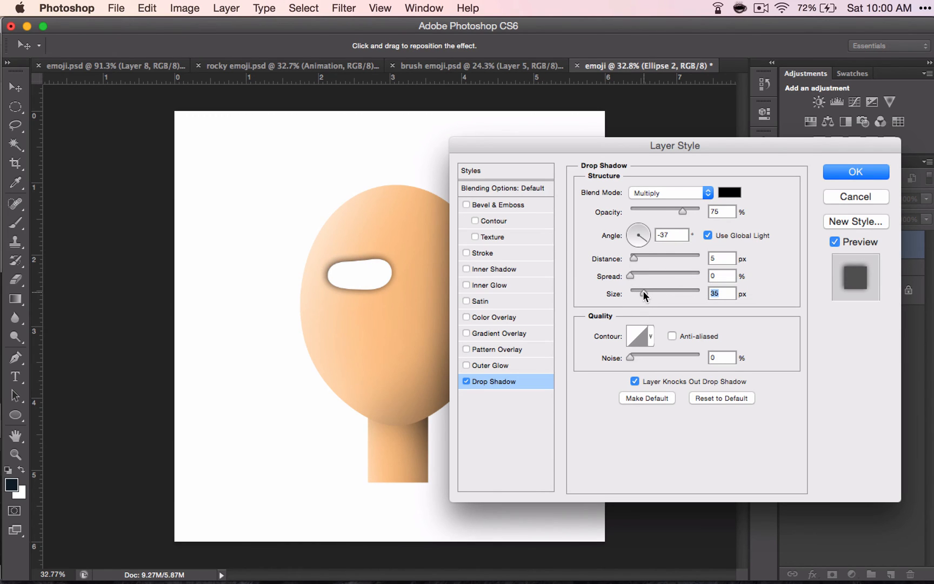
pyautogui.moveTo(629, 275); pyautogui.dragTo(639, 275)
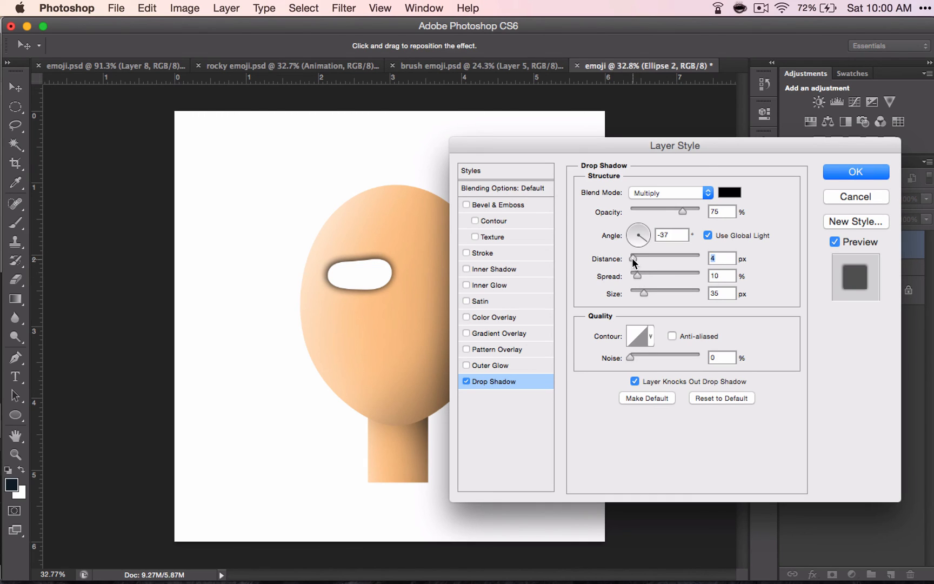
pyautogui.moveTo(634, 257); pyautogui.dragTo(649, 257)
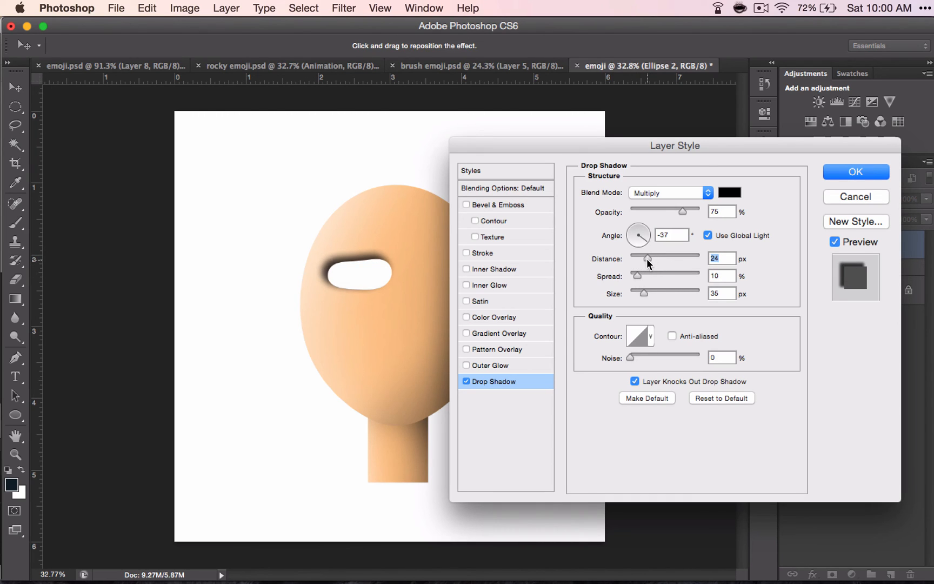
pyautogui.moveTo(647, 250)
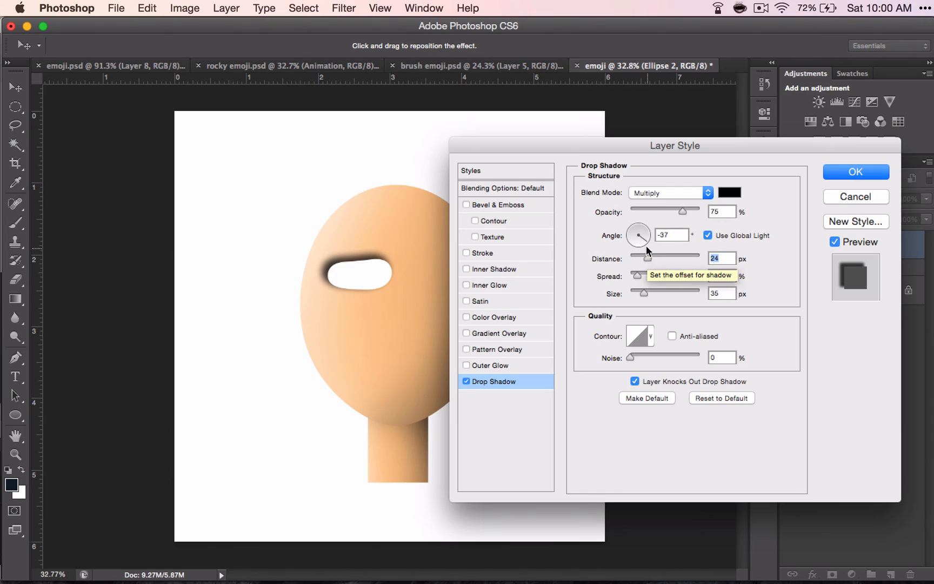
pyautogui.moveTo(638, 235); pyautogui.dragTo(635, 241)
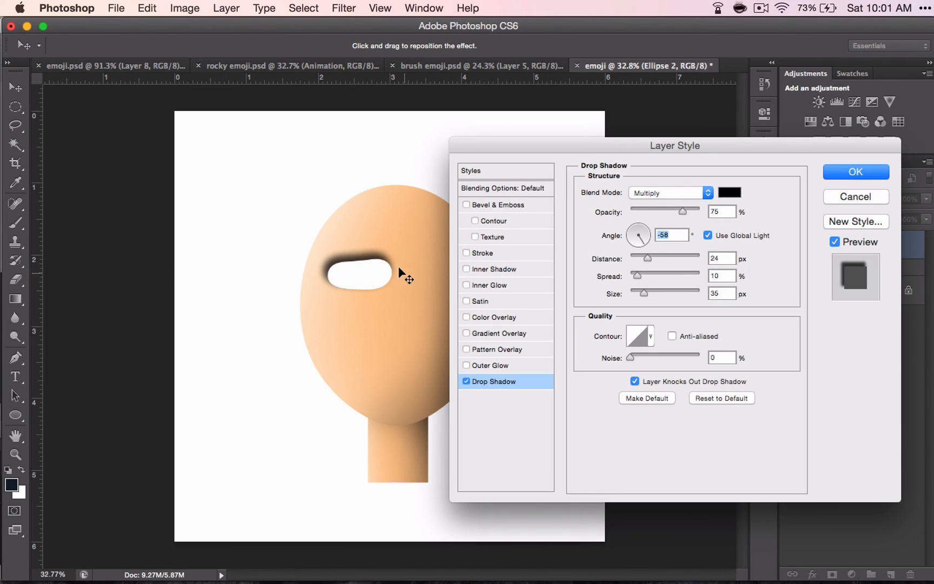
# Lighten the shadow to 38% opacity, set Angle -79°, fine-tune distance and apply
pyautogui.moveTo(682, 208); pyautogui.dragTo(665, 211)
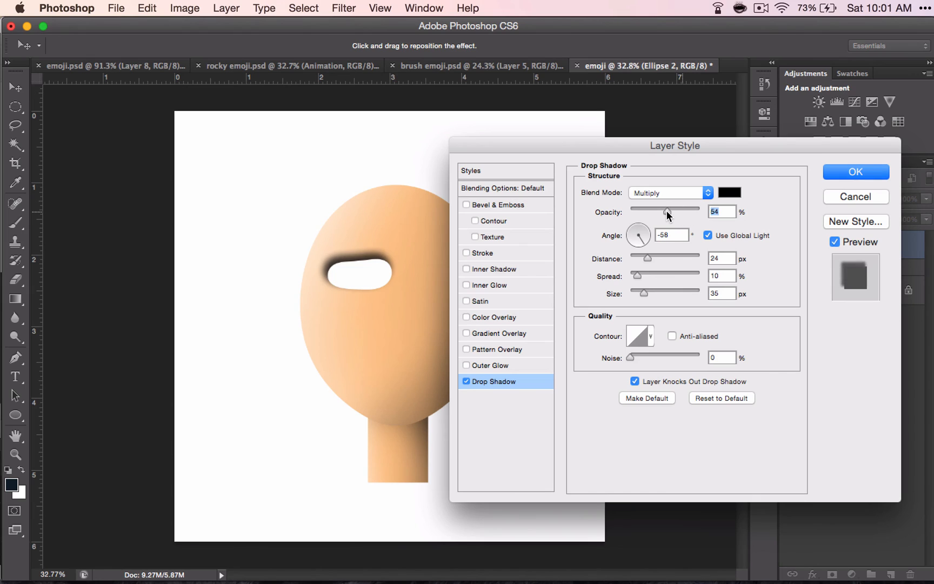
pyautogui.moveTo(667, 211); pyautogui.dragTo(656, 211)
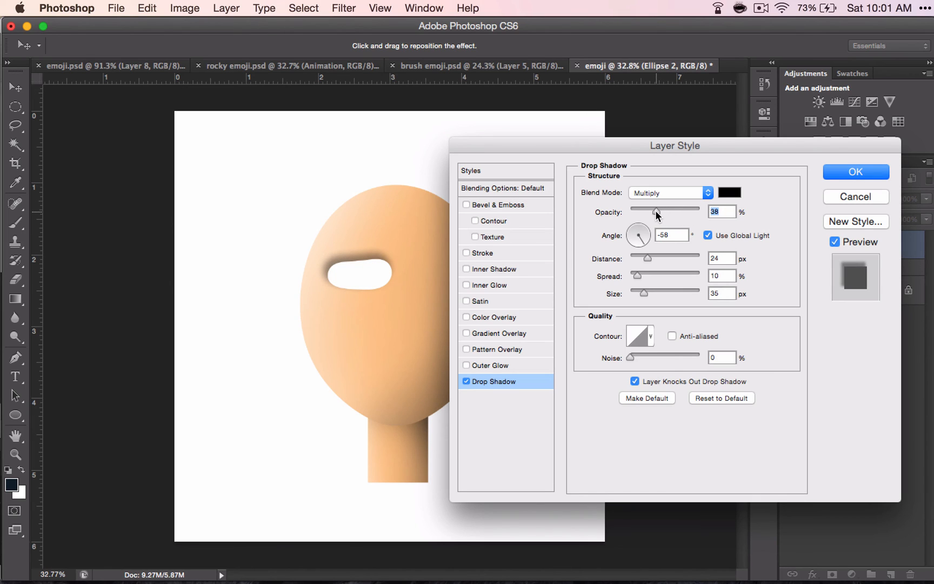
pyautogui.moveTo(639, 229); pyautogui.dragTo(636, 249)
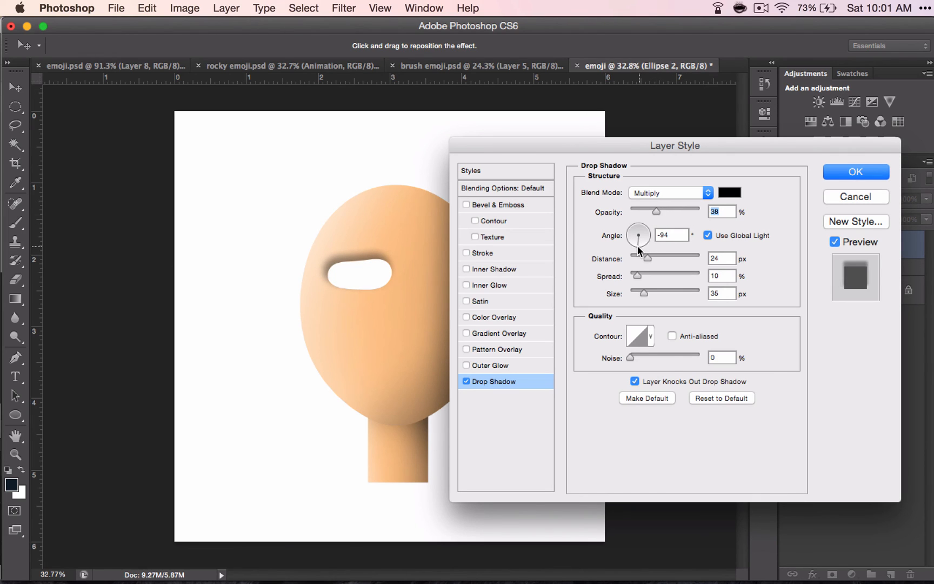
pyautogui.moveTo(634, 240); pyautogui.dragTo(642, 235)
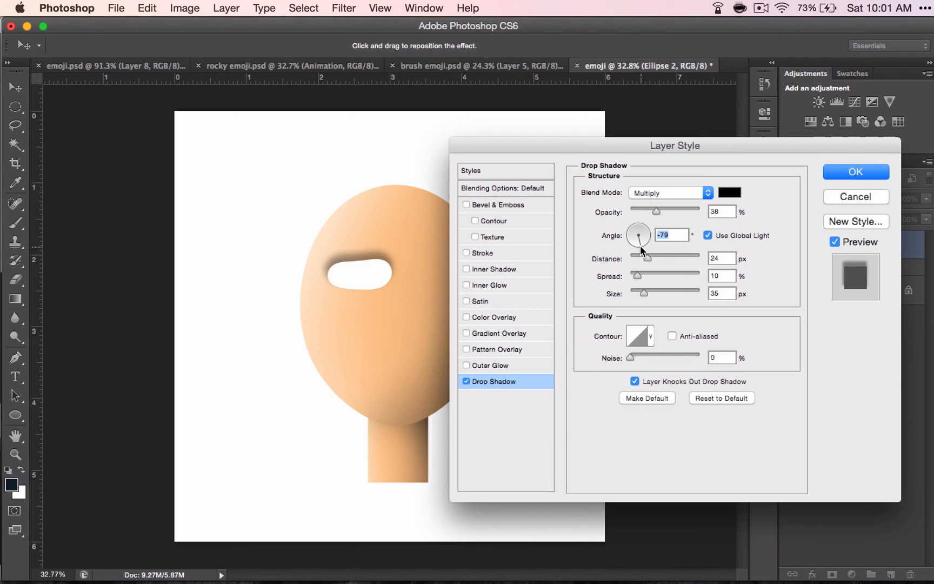
pyautogui.moveTo(647, 258); pyautogui.dragTo(633, 258)
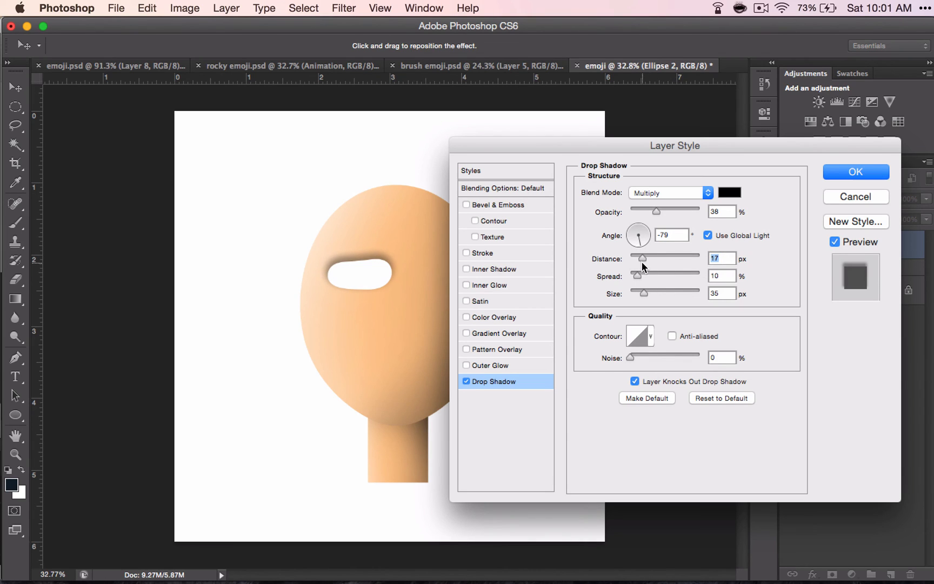
pyautogui.moveTo(663, 258); pyautogui.dragTo(647, 257)
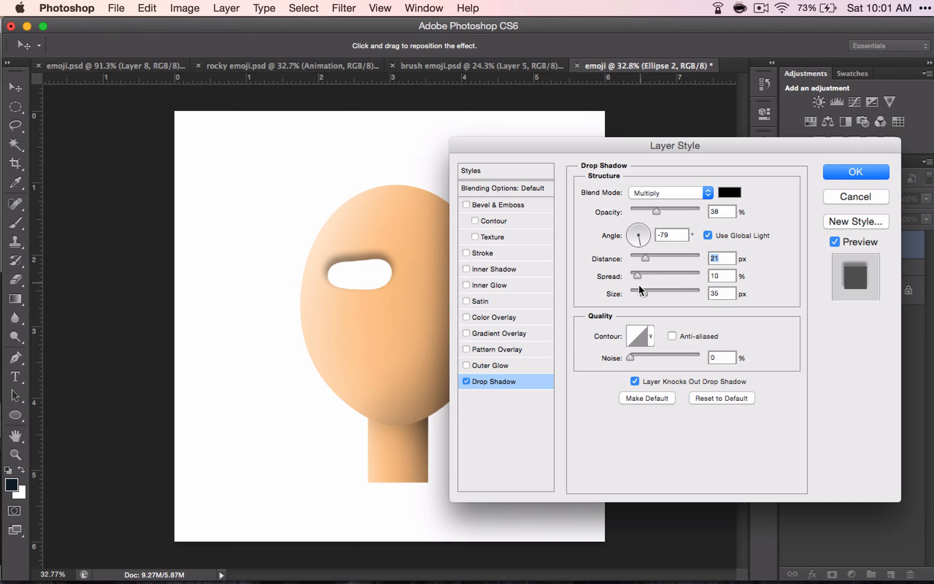
pyautogui.moveTo(649, 296)
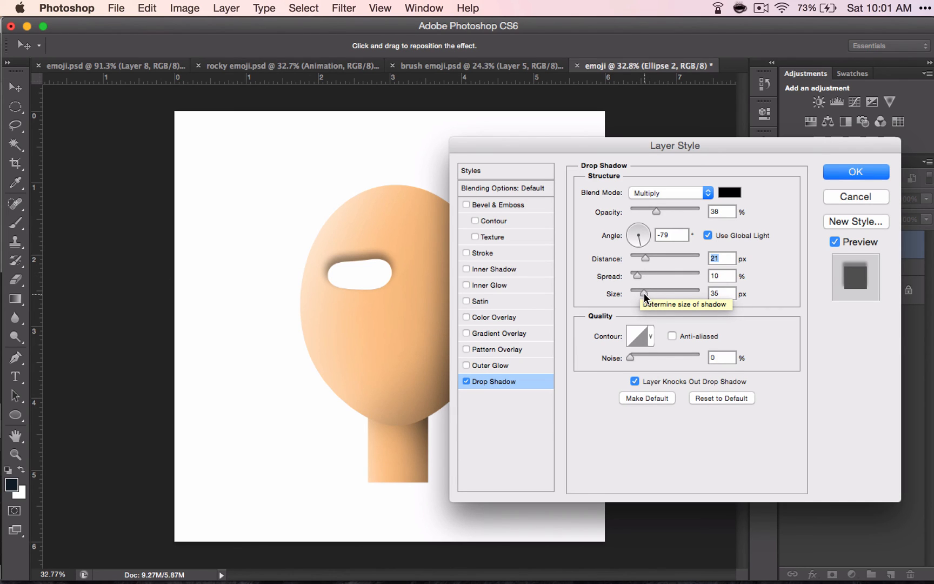
pyautogui.click(857, 171)
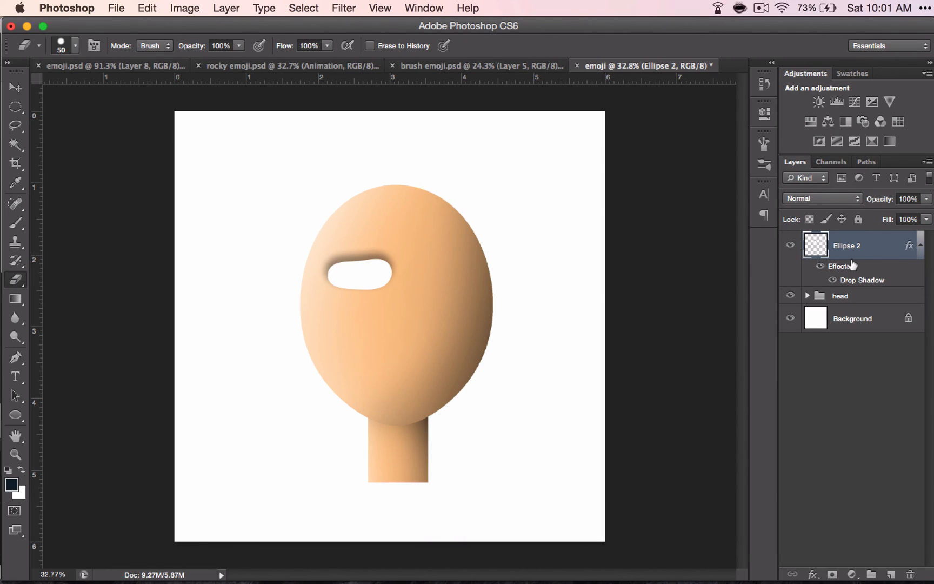
# Reopen Ellipse 2's Drop Shadow and raise its opacity to about 68%
pyautogui.doubleClick(861, 279)
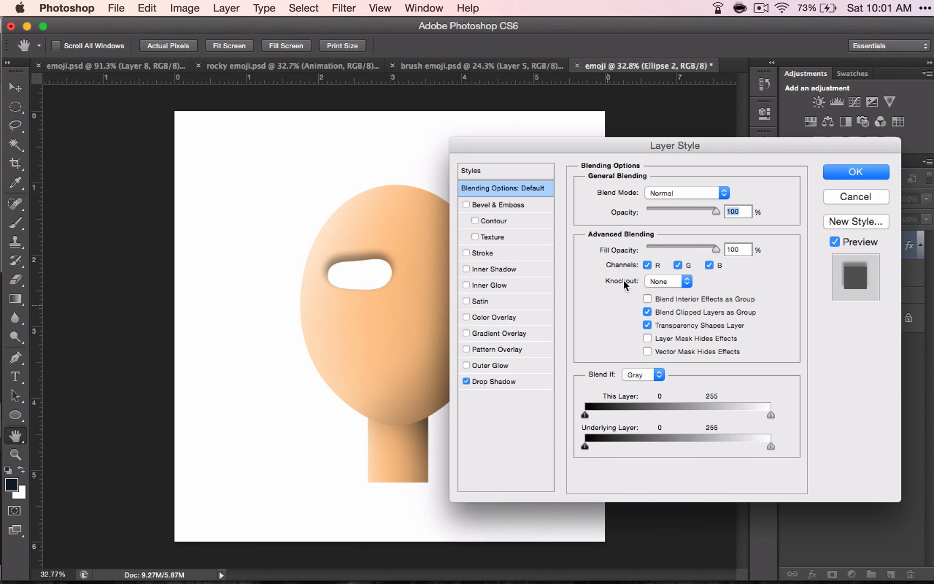
pyautogui.click(493, 381)
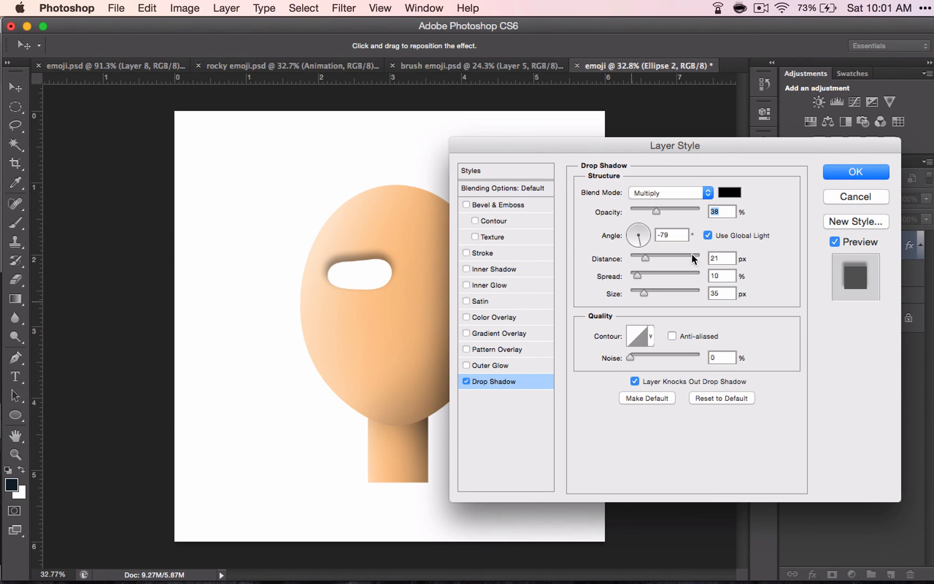
pyautogui.moveTo(658, 210); pyautogui.dragTo(675, 211)
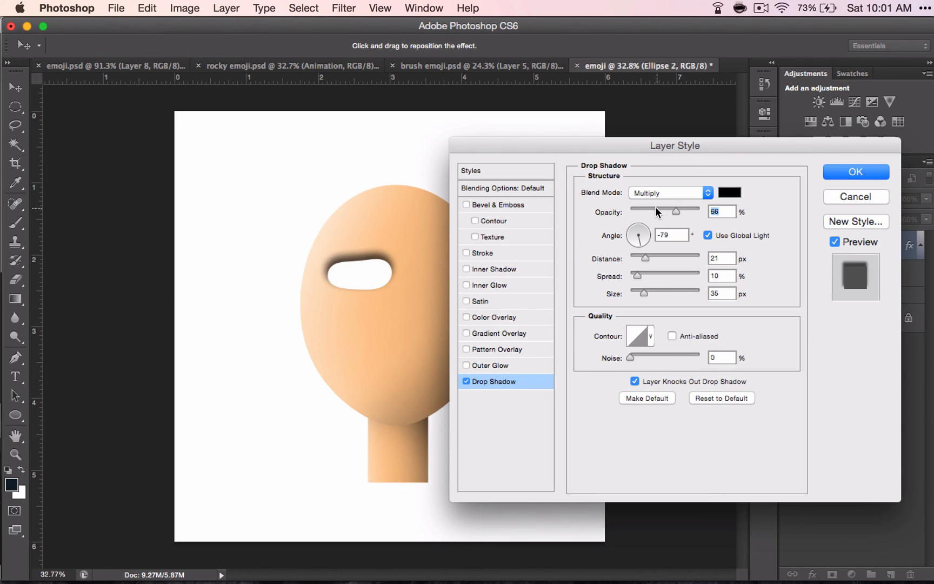
pyautogui.click(856, 171)
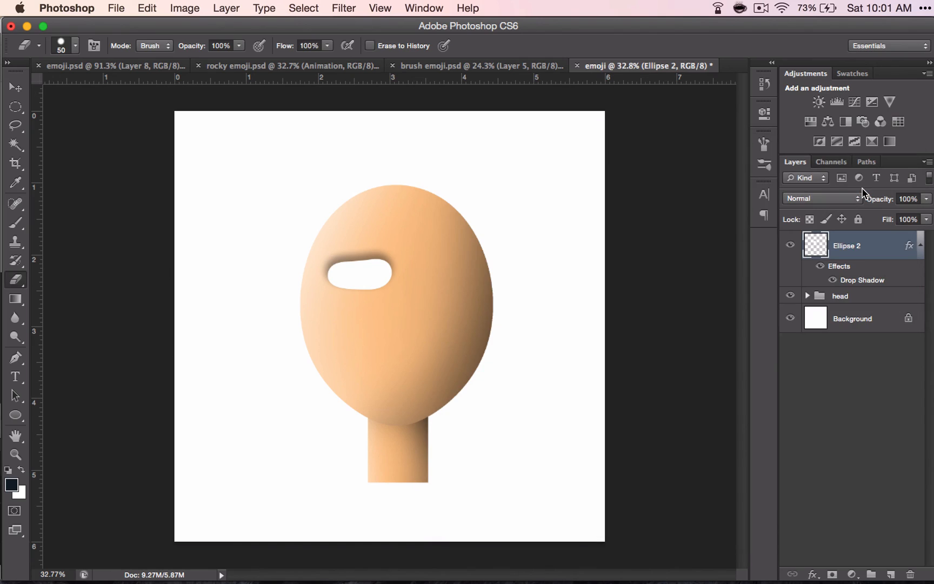
pyautogui.moveTo(772, 364)
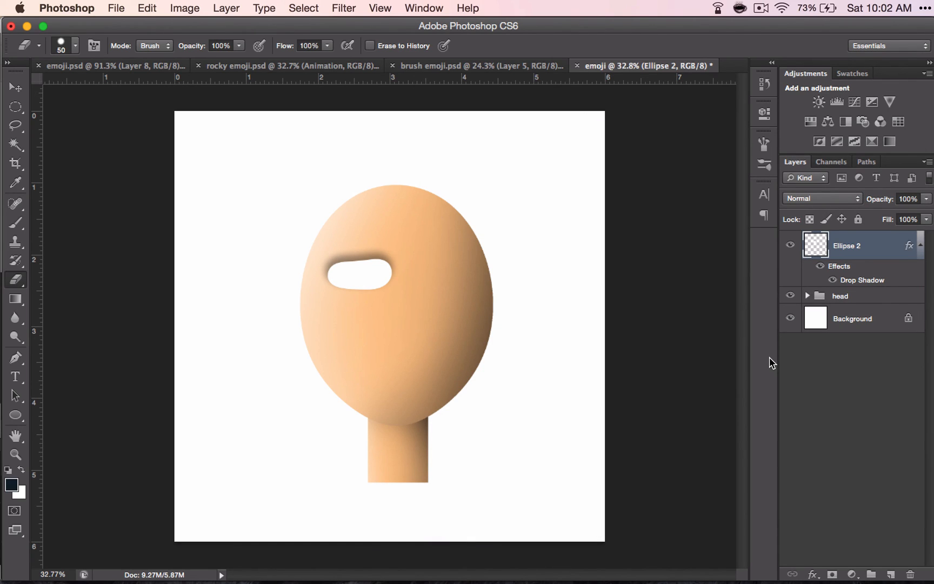
pyautogui.moveTo(811, 352)
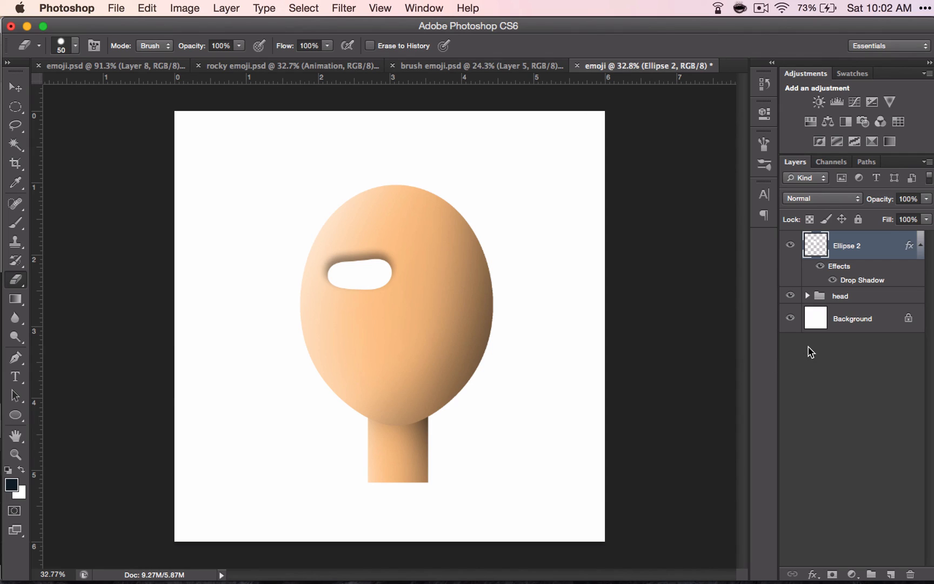
# Duplicate the shadowed eye layer and flip the copy horizontally in Free Transform
pyautogui.press('Cmd+J')
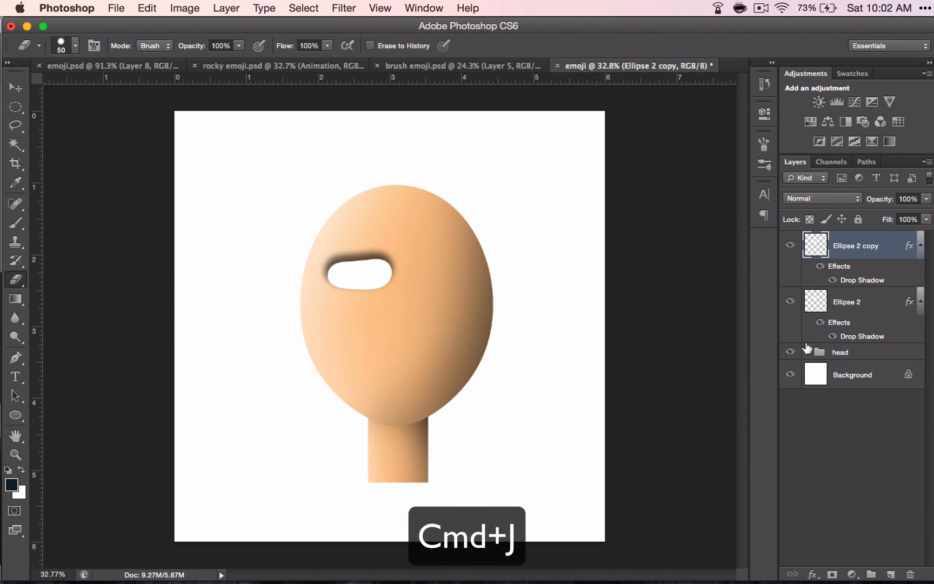
pyautogui.press('cmd+j')
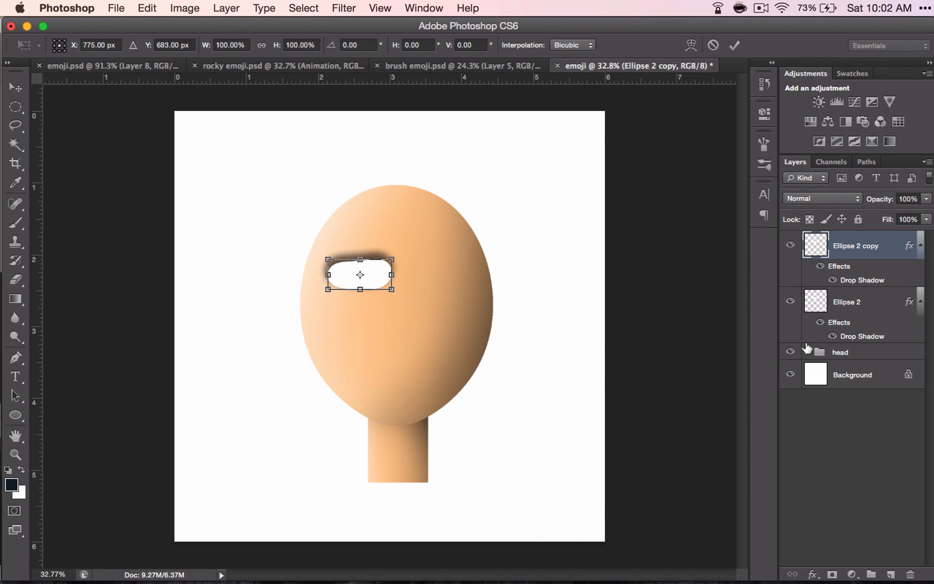
pyautogui.press('Cmd+T')
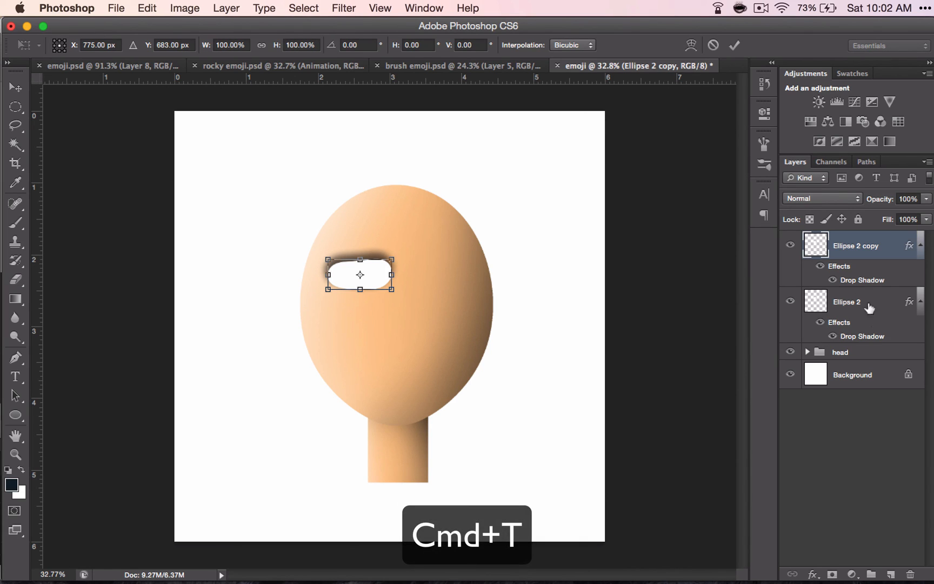
pyautogui.rightClick(383, 281)
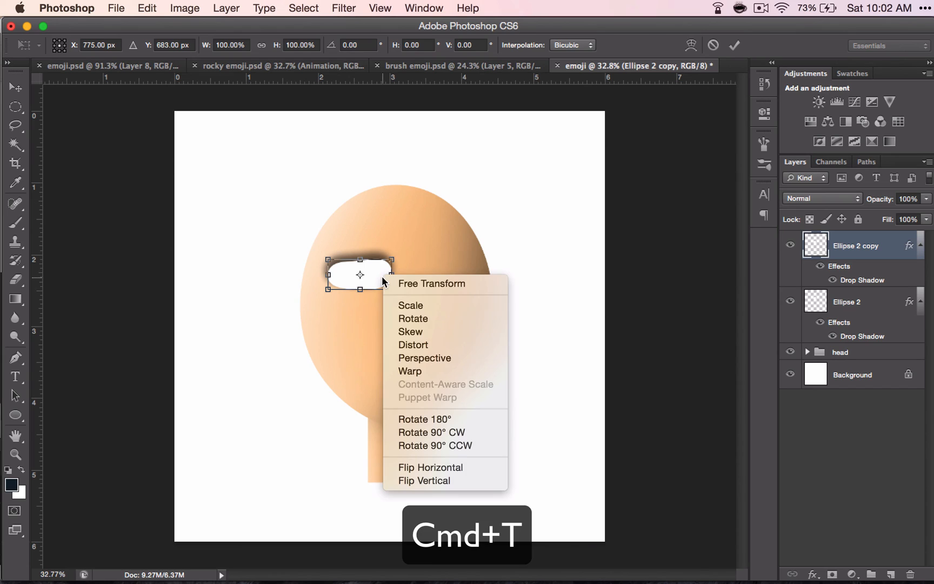
pyautogui.moveTo(427, 468)
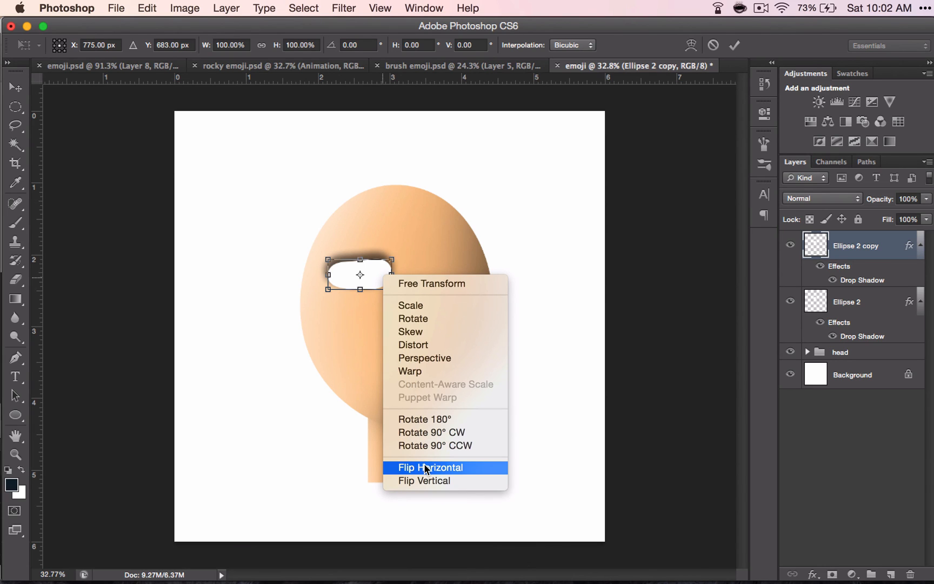
pyautogui.click(430, 467)
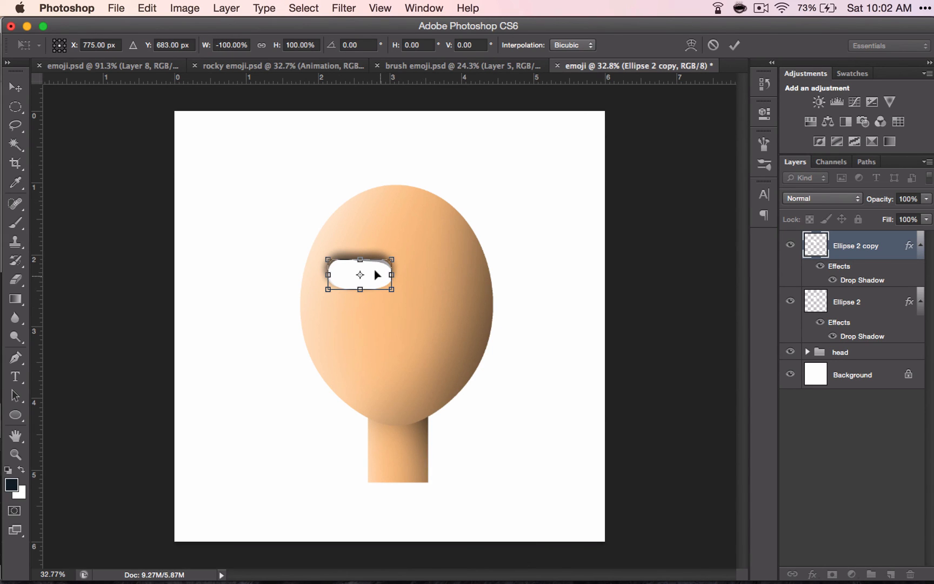
# Drag the mirrored copy right to sit as the right eye, level with the left
pyautogui.moveTo(359, 274); pyautogui.dragTo(437, 276)
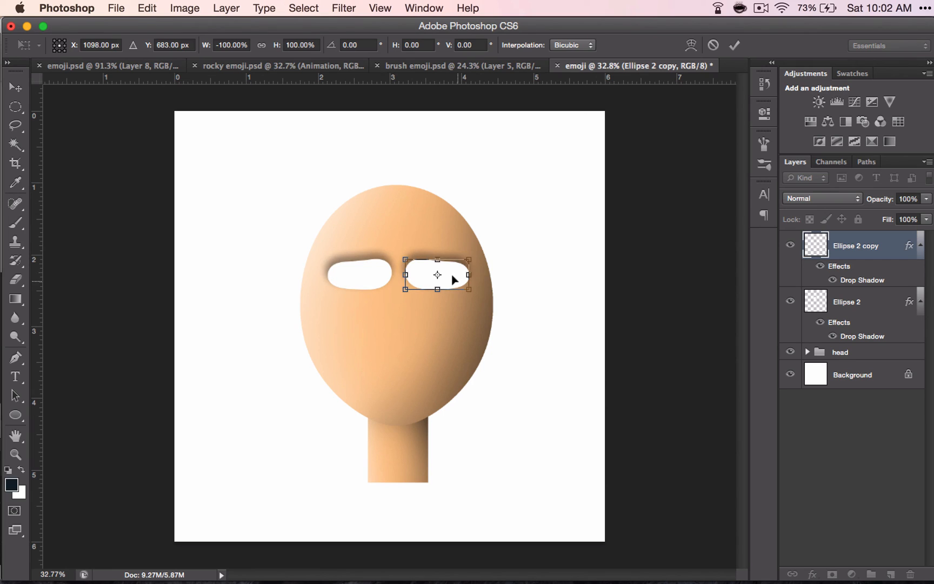
pyautogui.moveTo(438, 275); pyautogui.dragTo(434, 275)
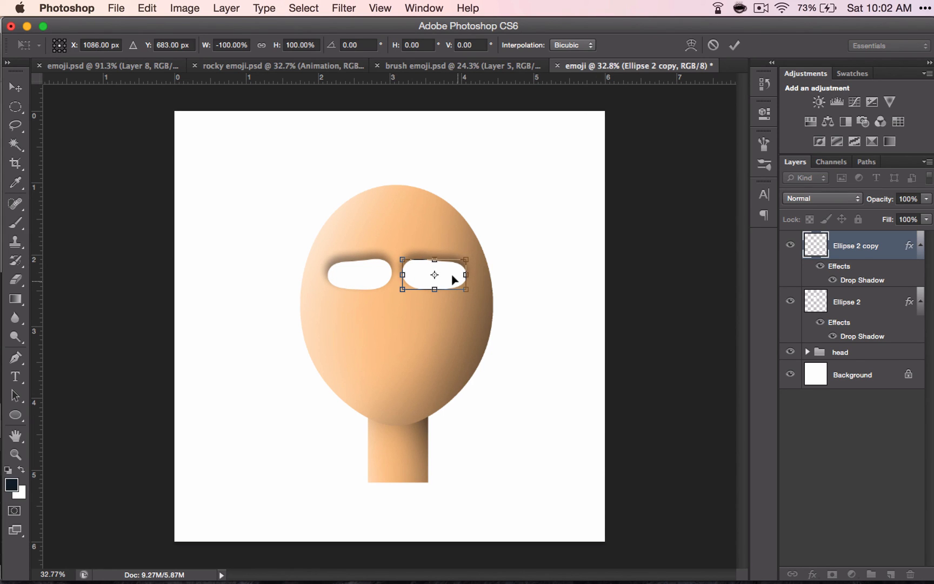
pyautogui.moveTo(434, 274); pyautogui.dragTo(453, 283)
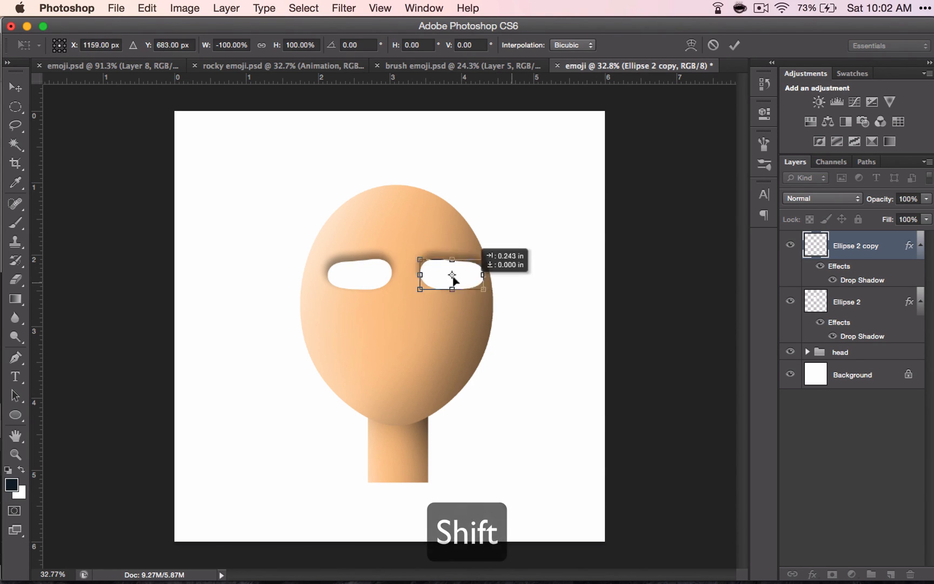
pyautogui.moveTo(453, 273); pyautogui.dragTo(434, 274)
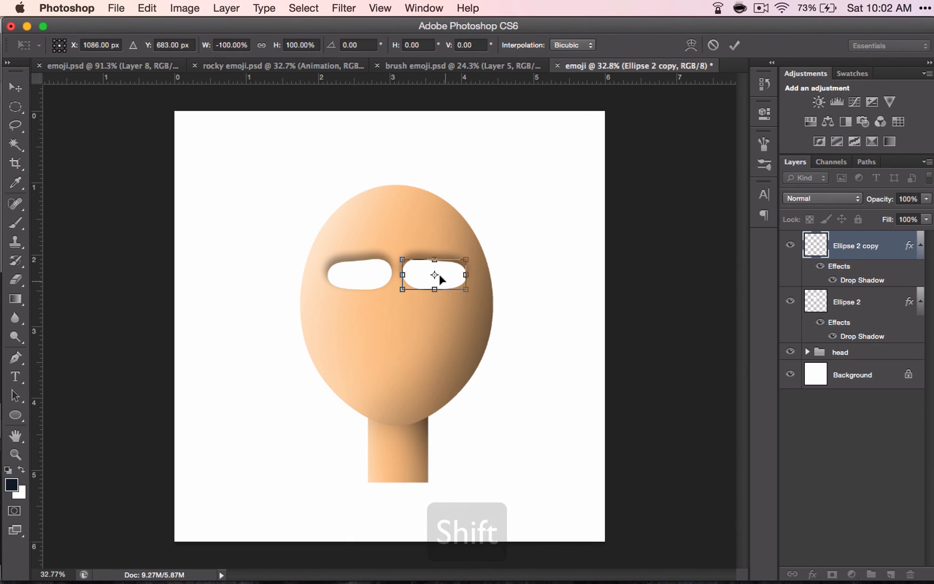
pyautogui.press('shift')
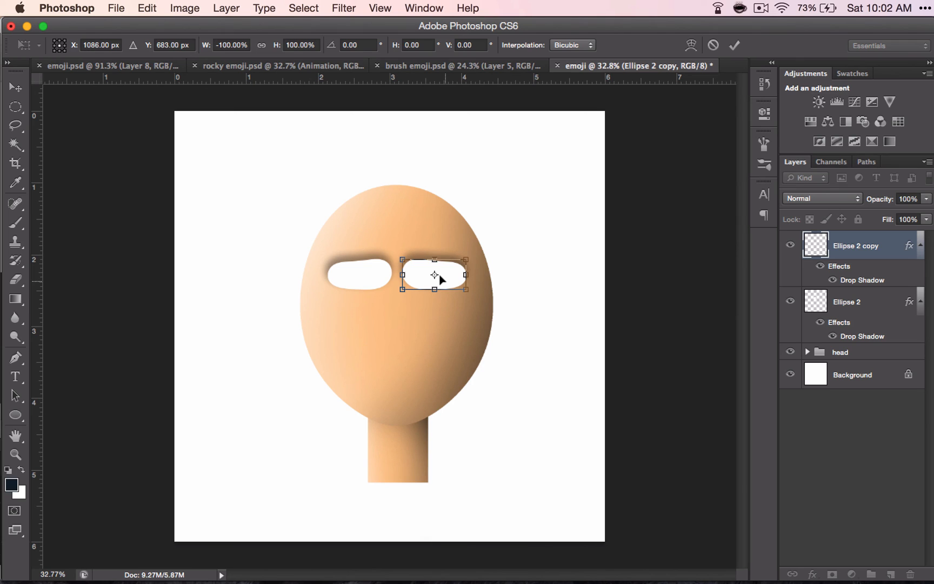